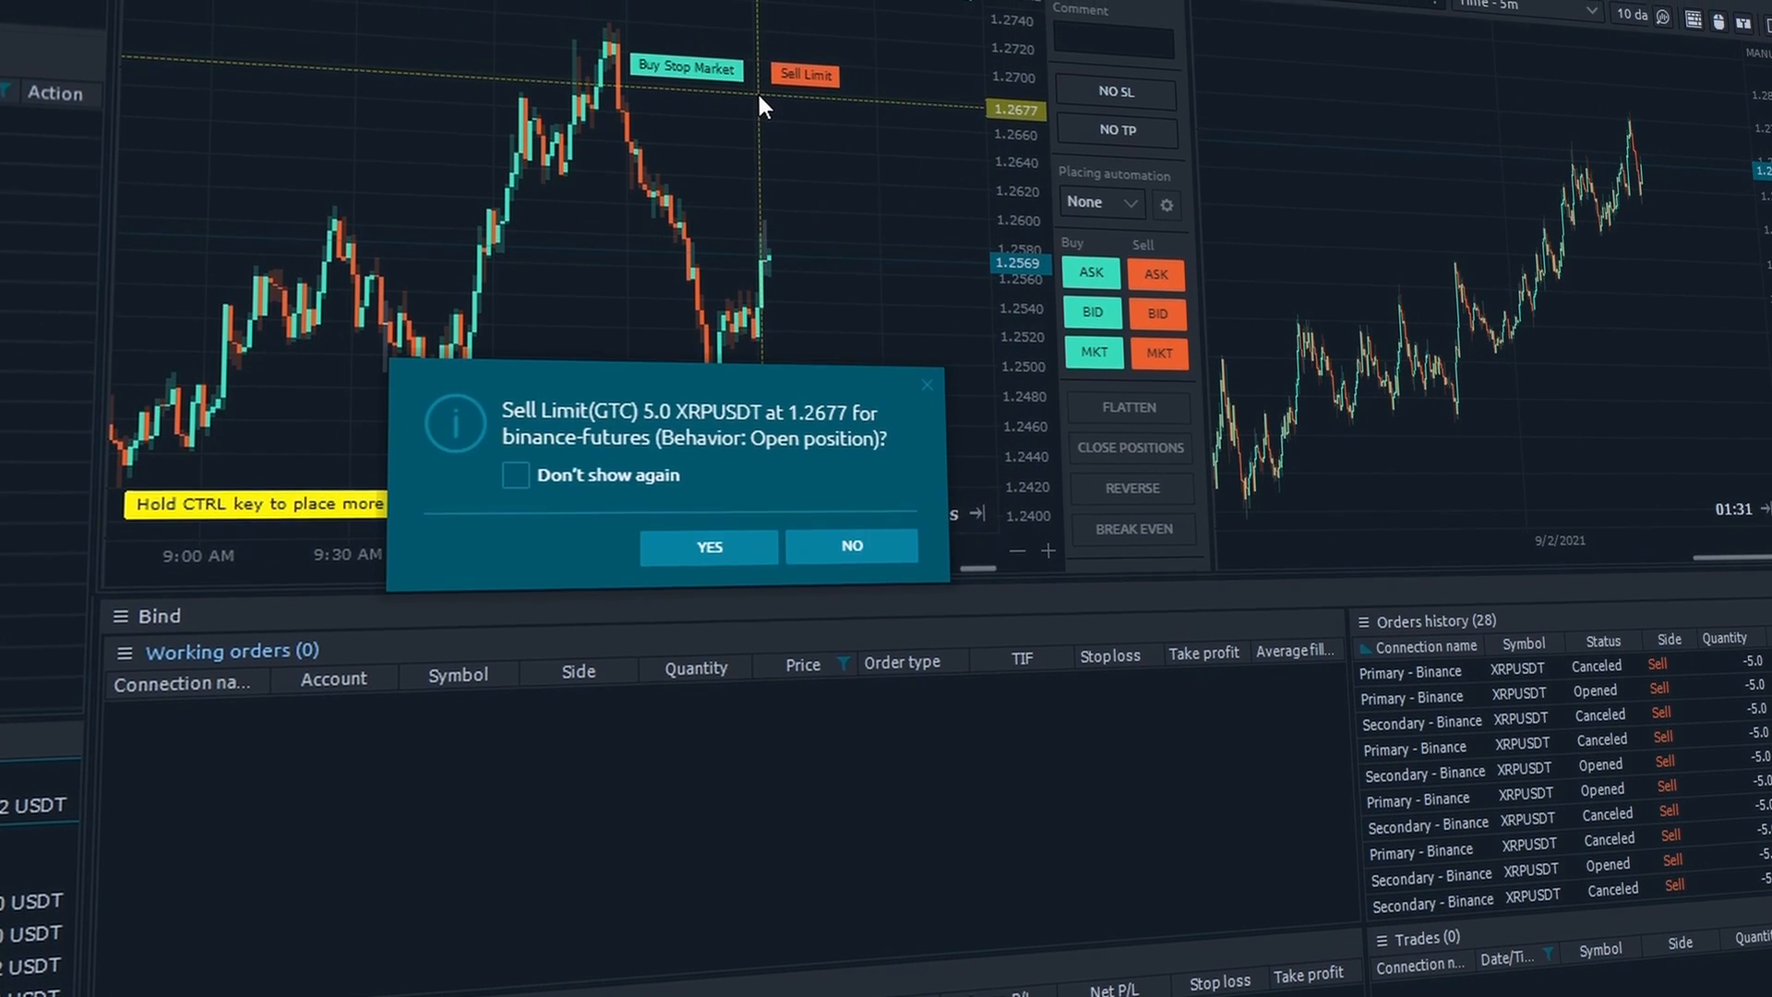
Step: Confirm the sell limit order and the new take-profit price on the primary account
left_click(851, 546)
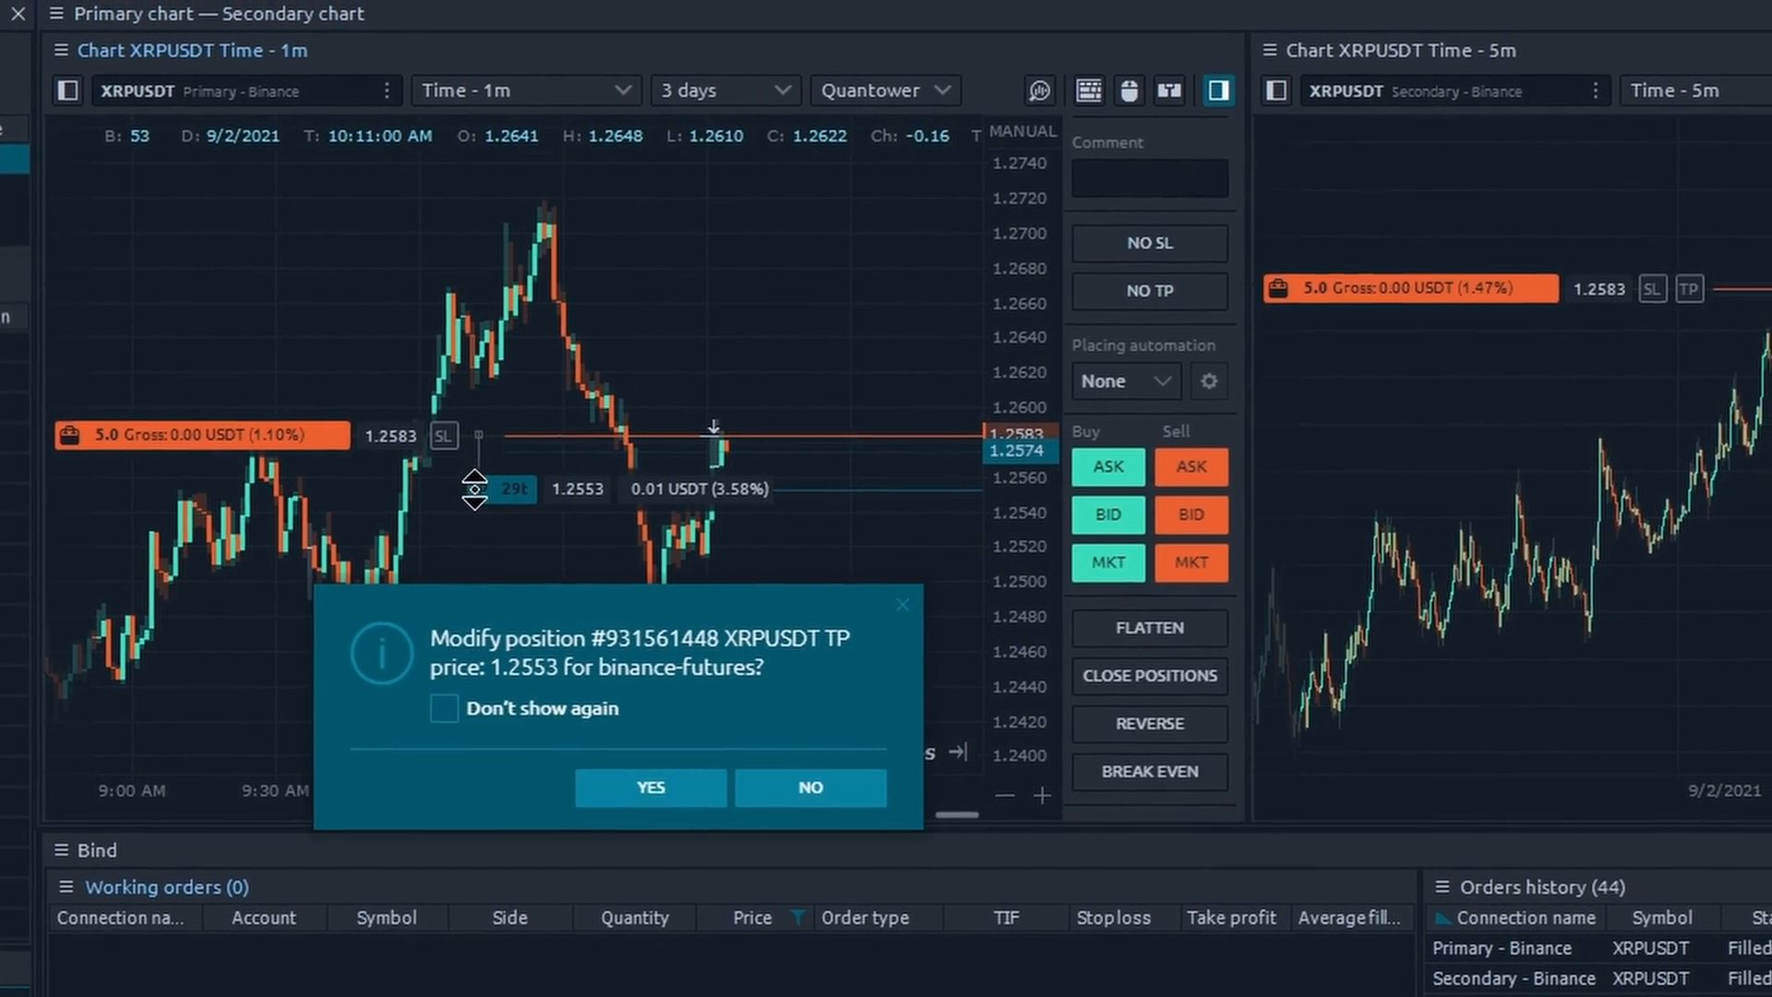
left_click(647, 786)
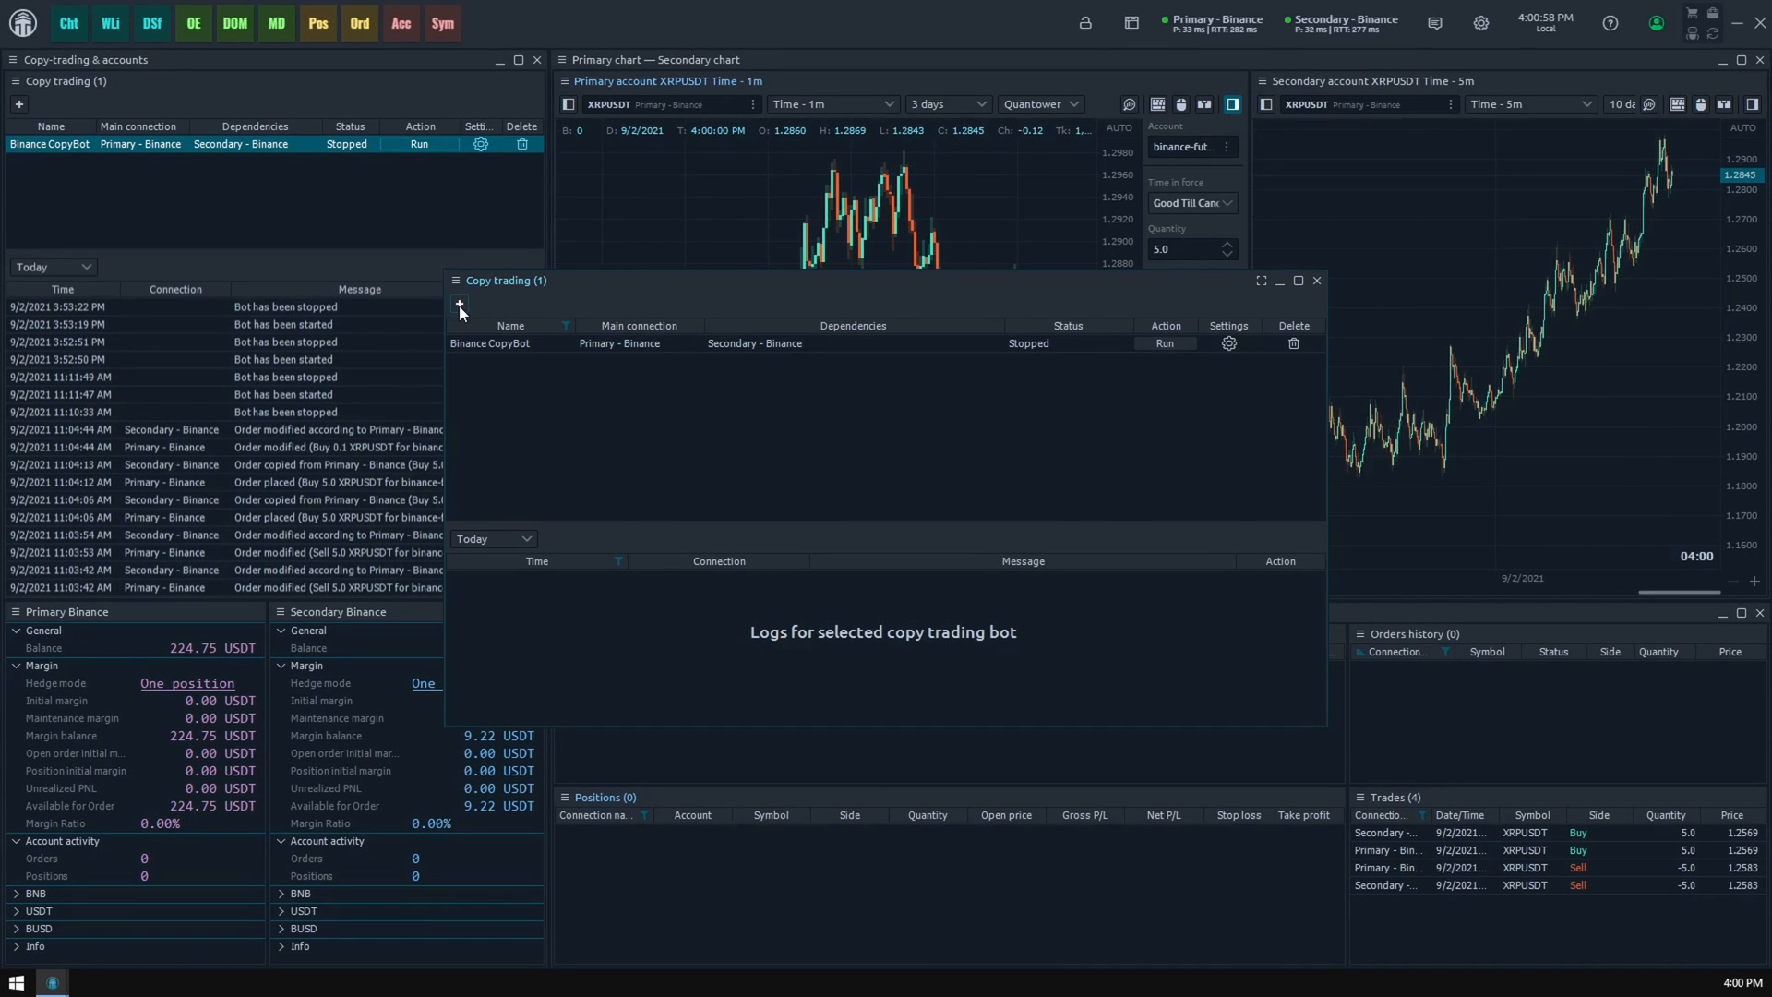
Step: Create a new copy bot with Primary - Binance parent and Secondary - Binance child rows, removing the extra one
left_click(459, 305)
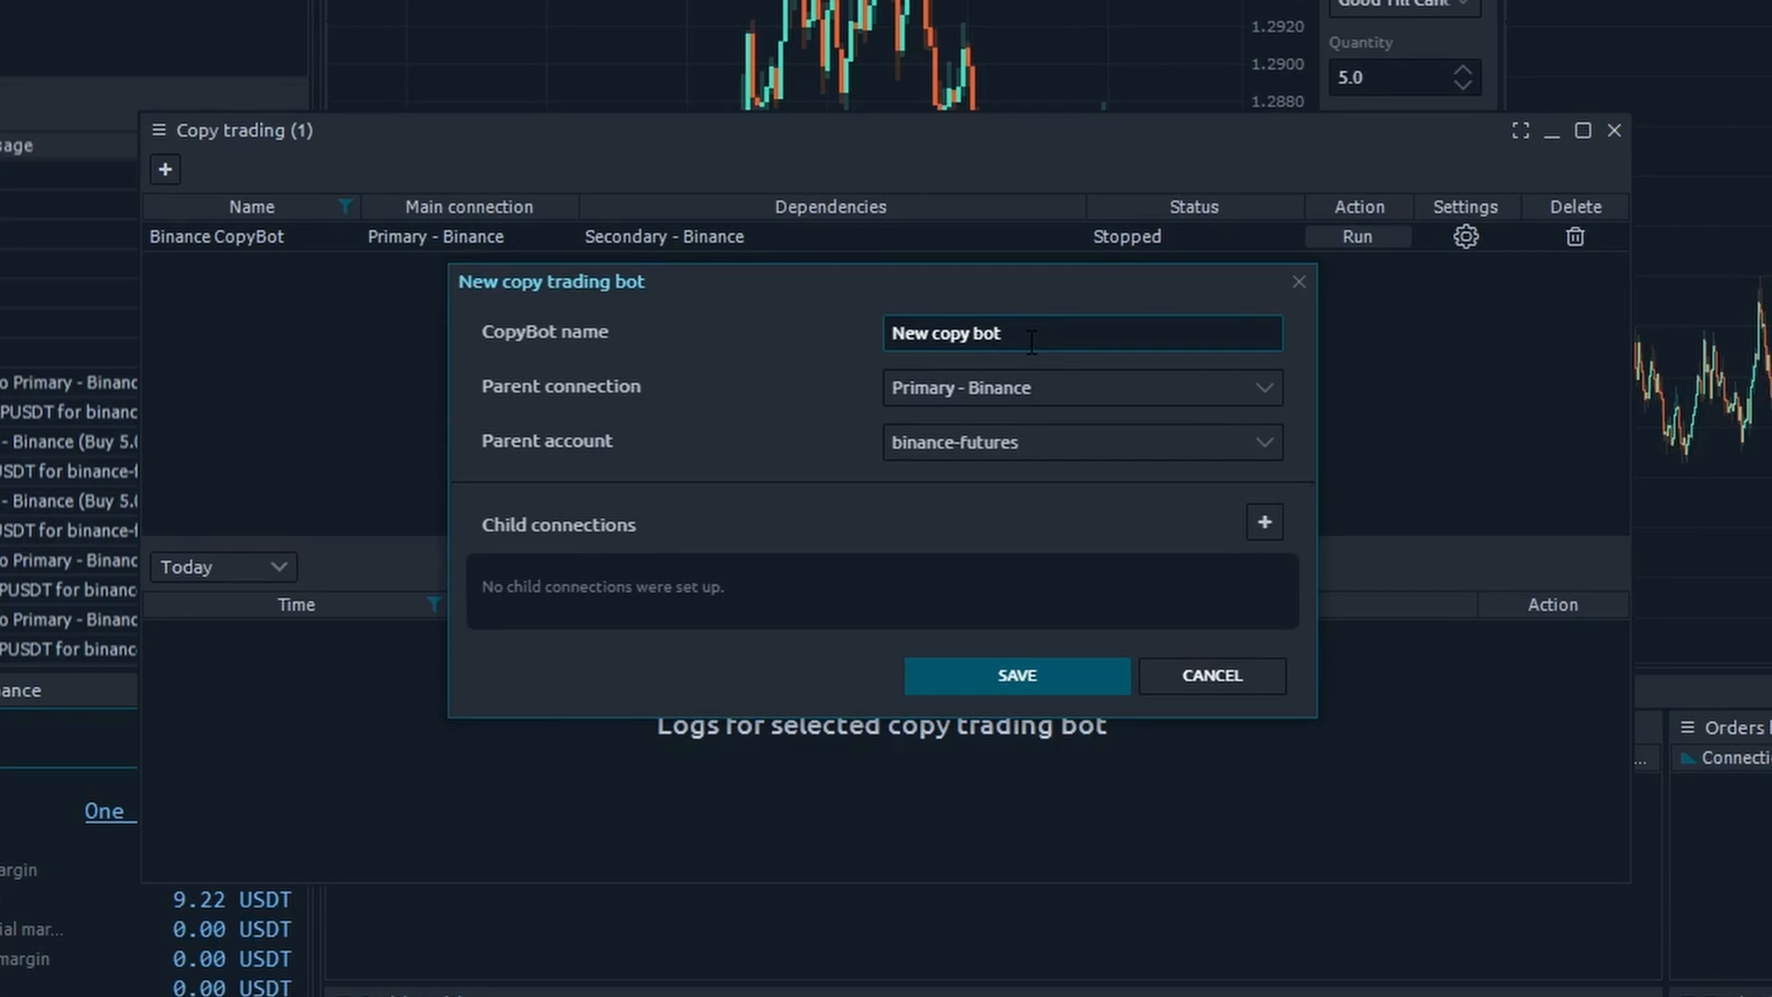
mouse_move(834, 445)
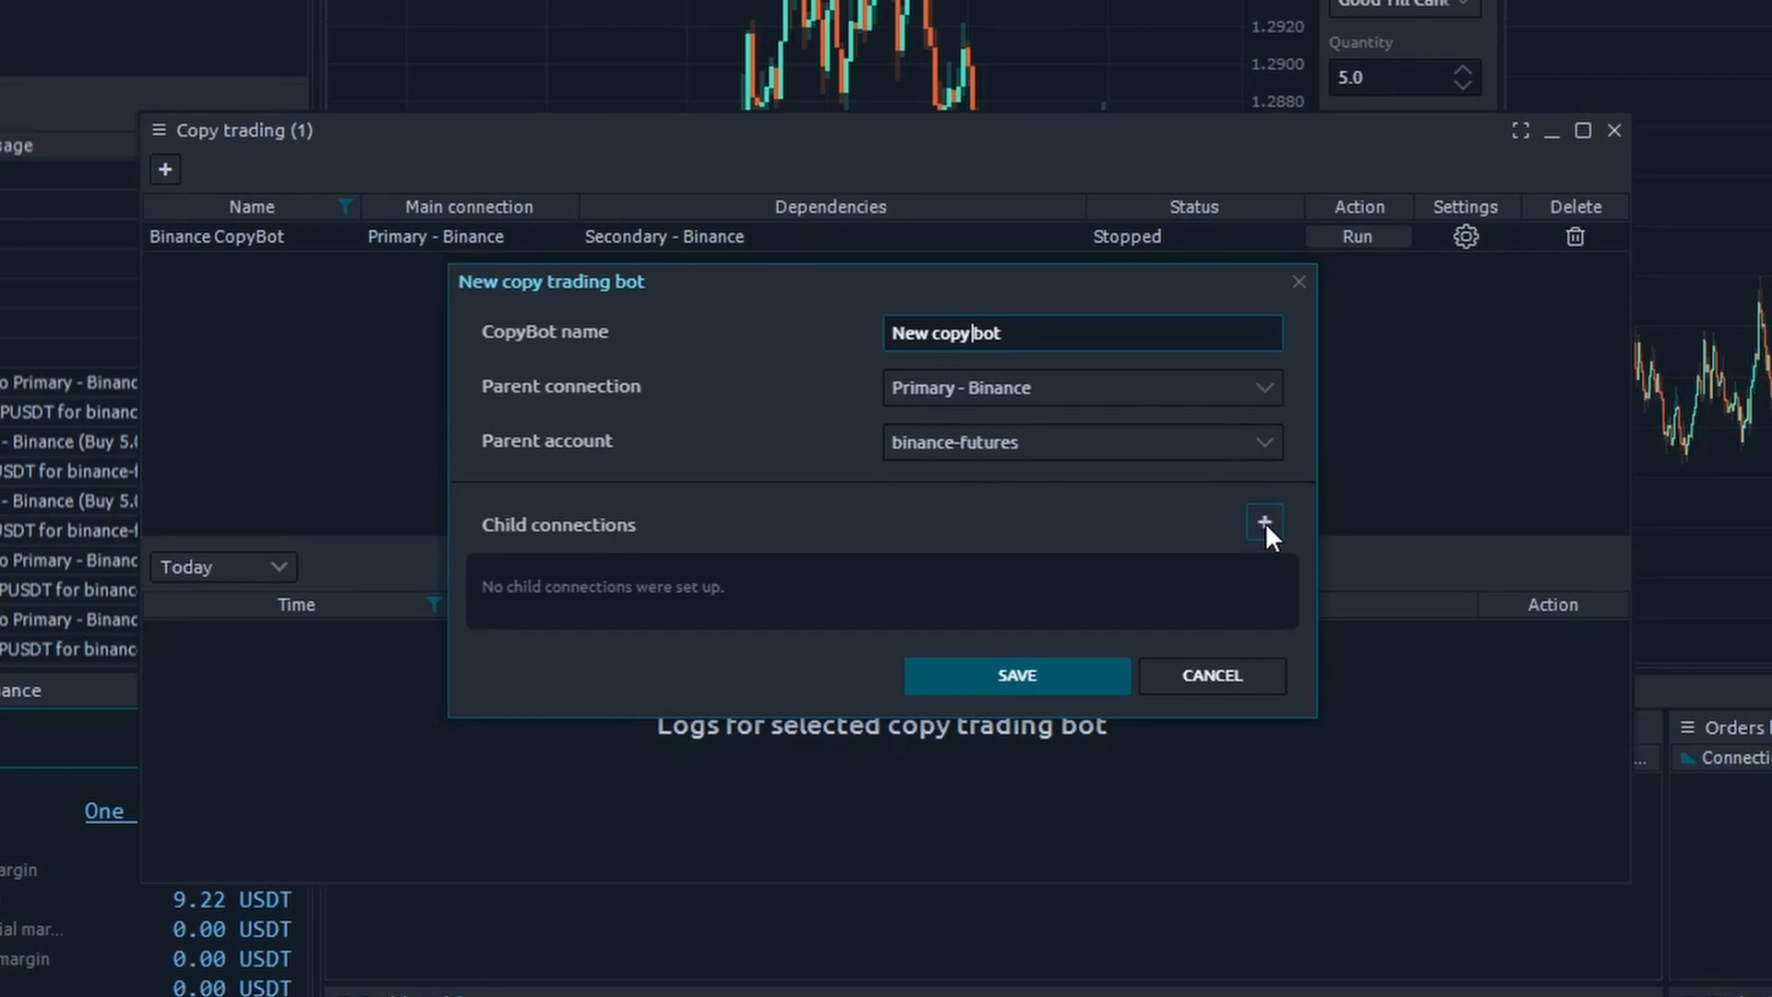
left_click(1262, 522)
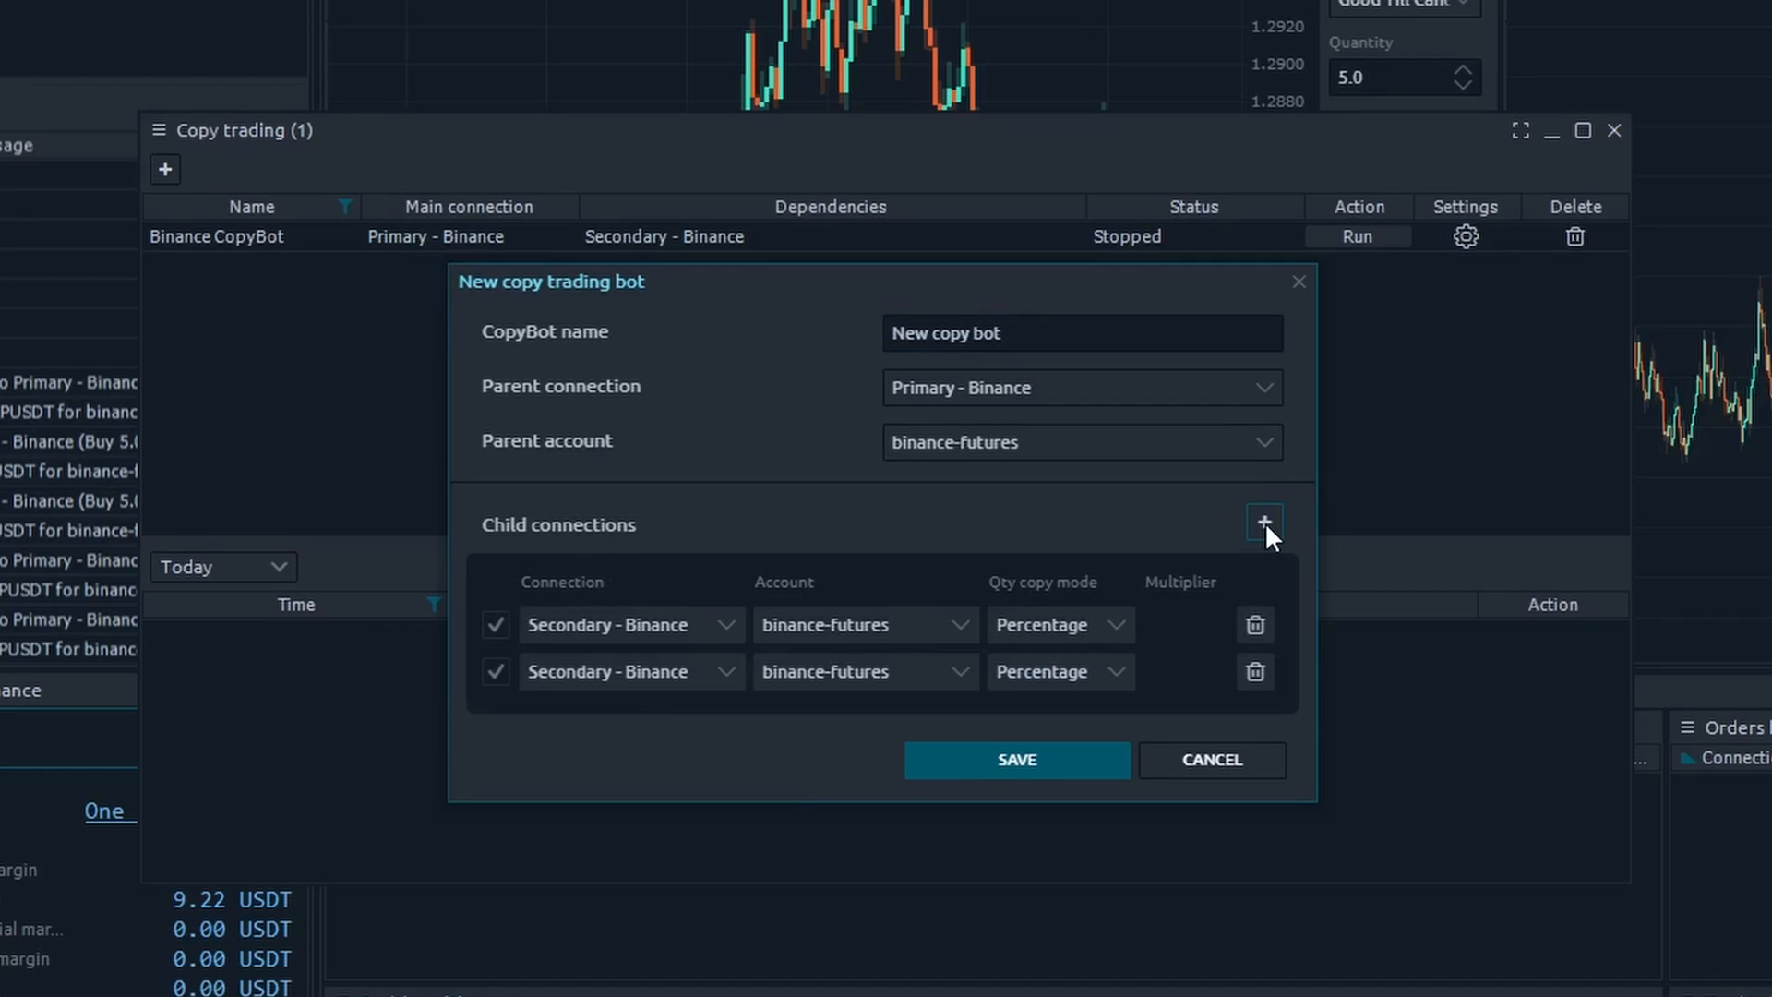
left_click(1265, 523)
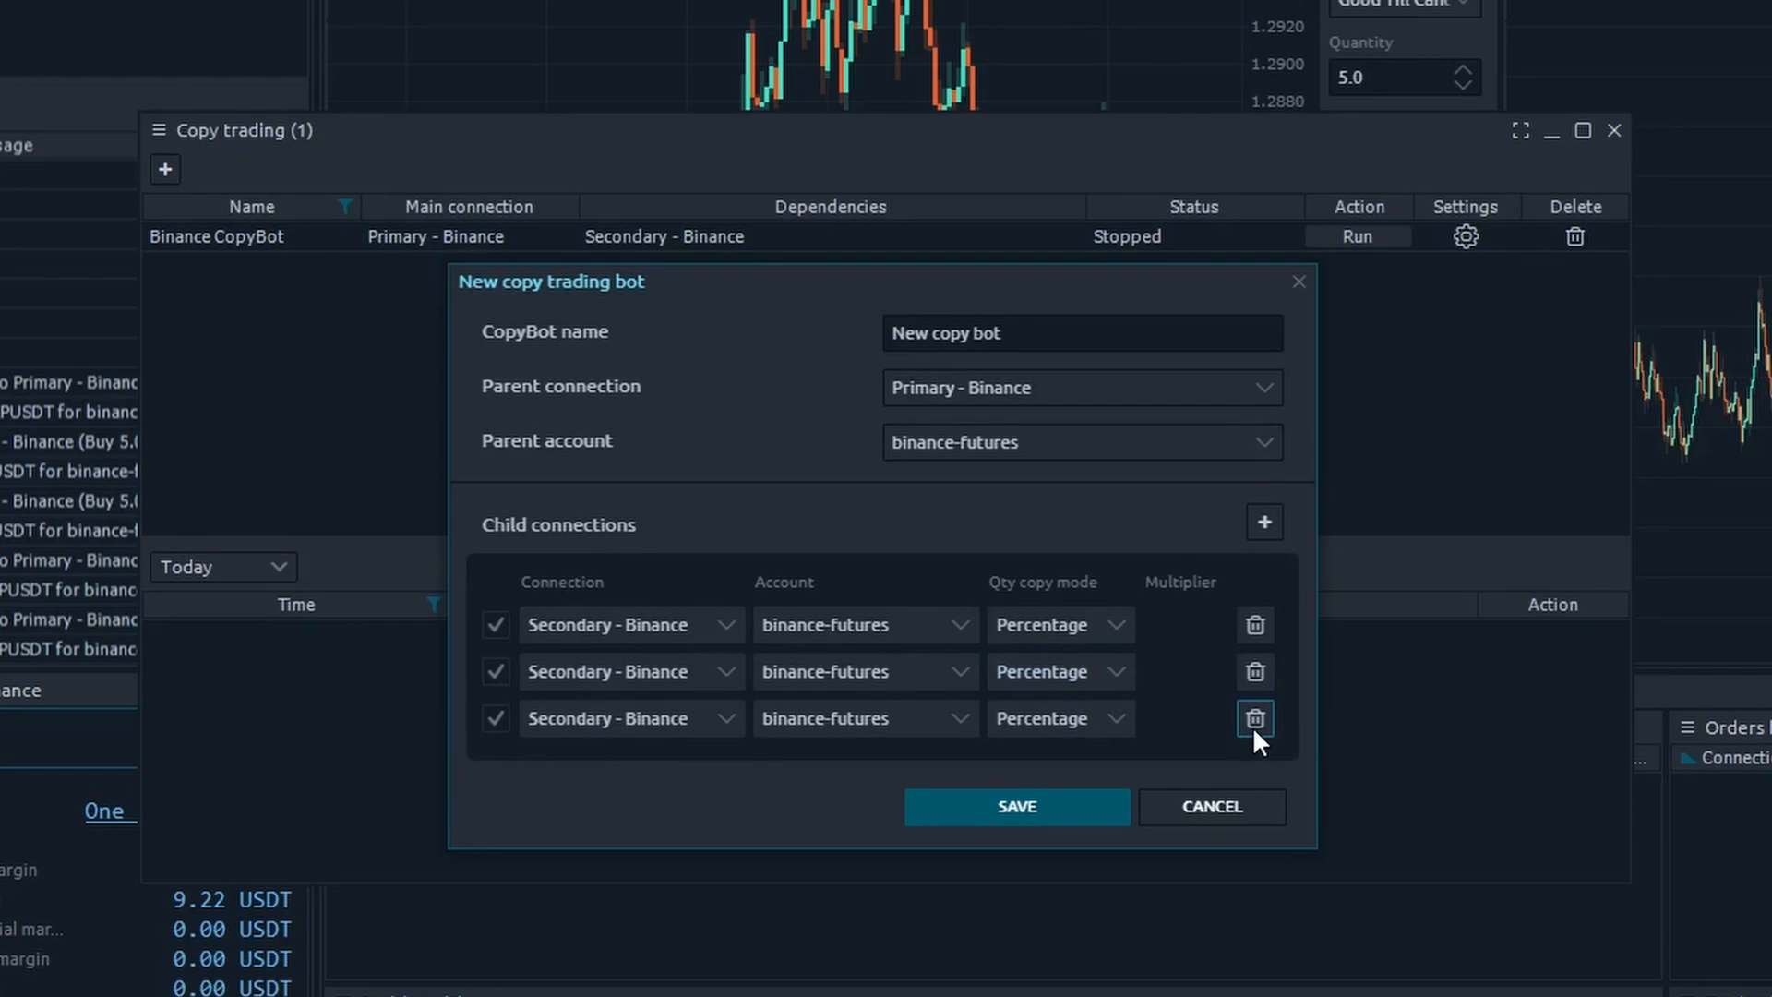
left_click(1255, 718)
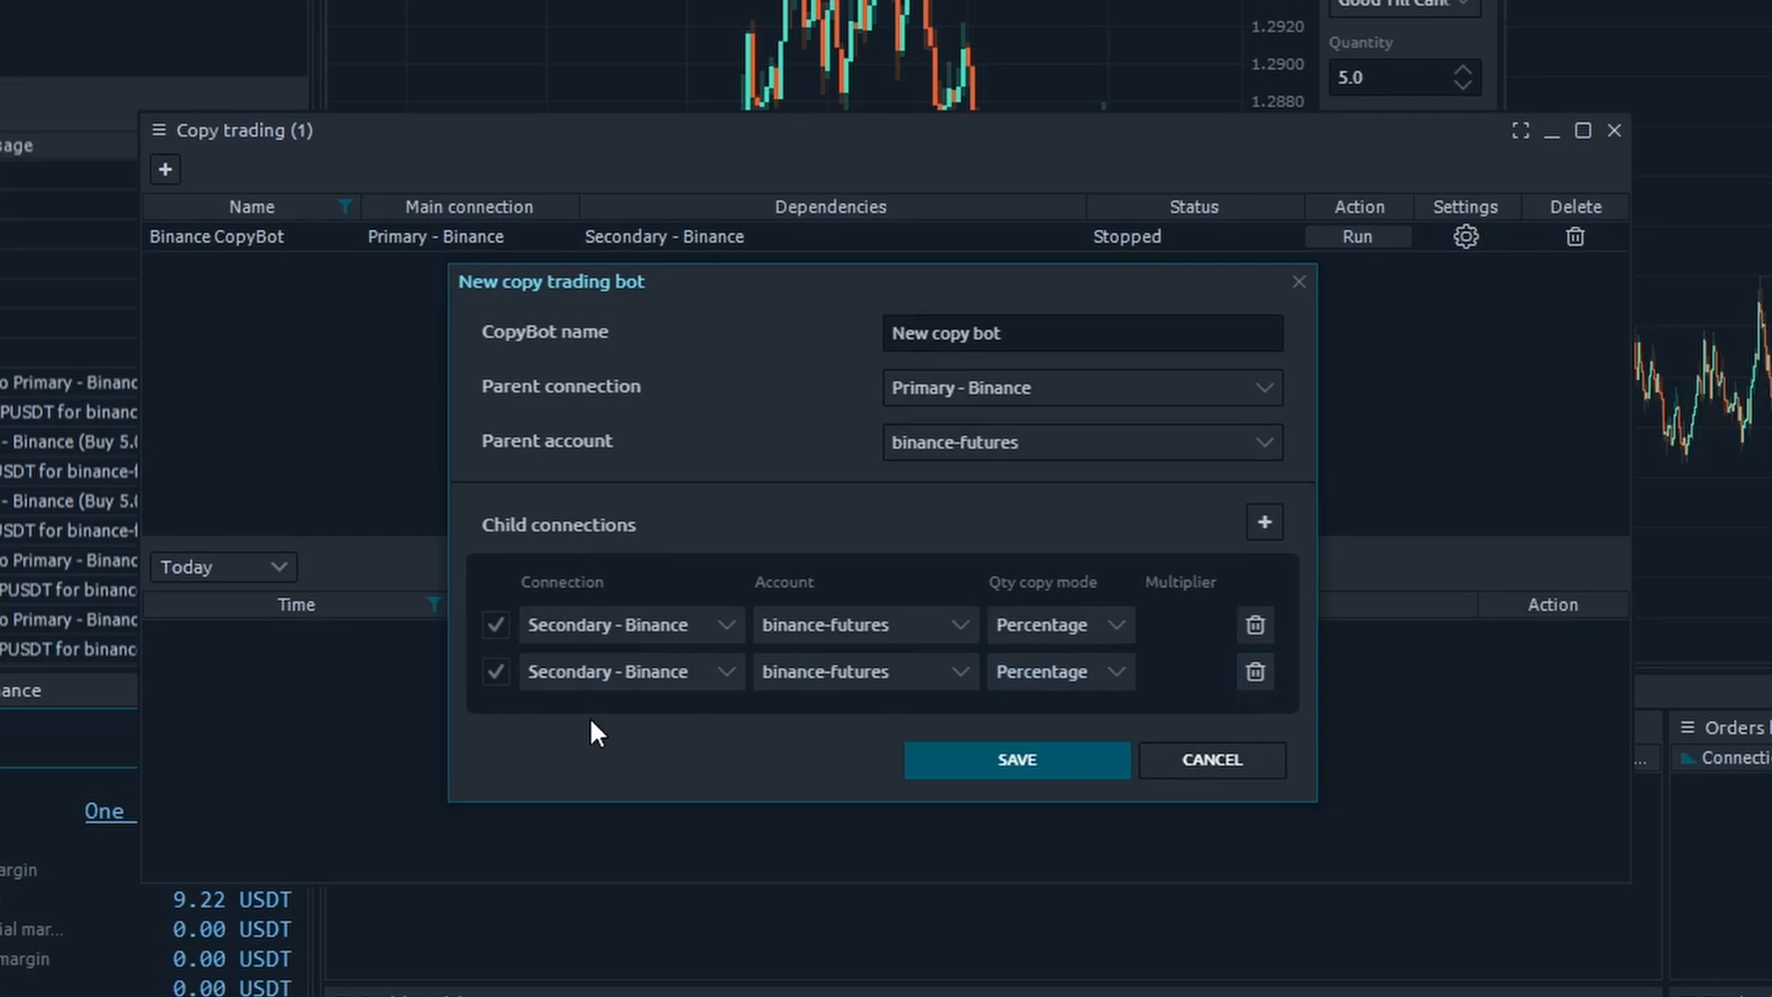
left_click(1255, 670)
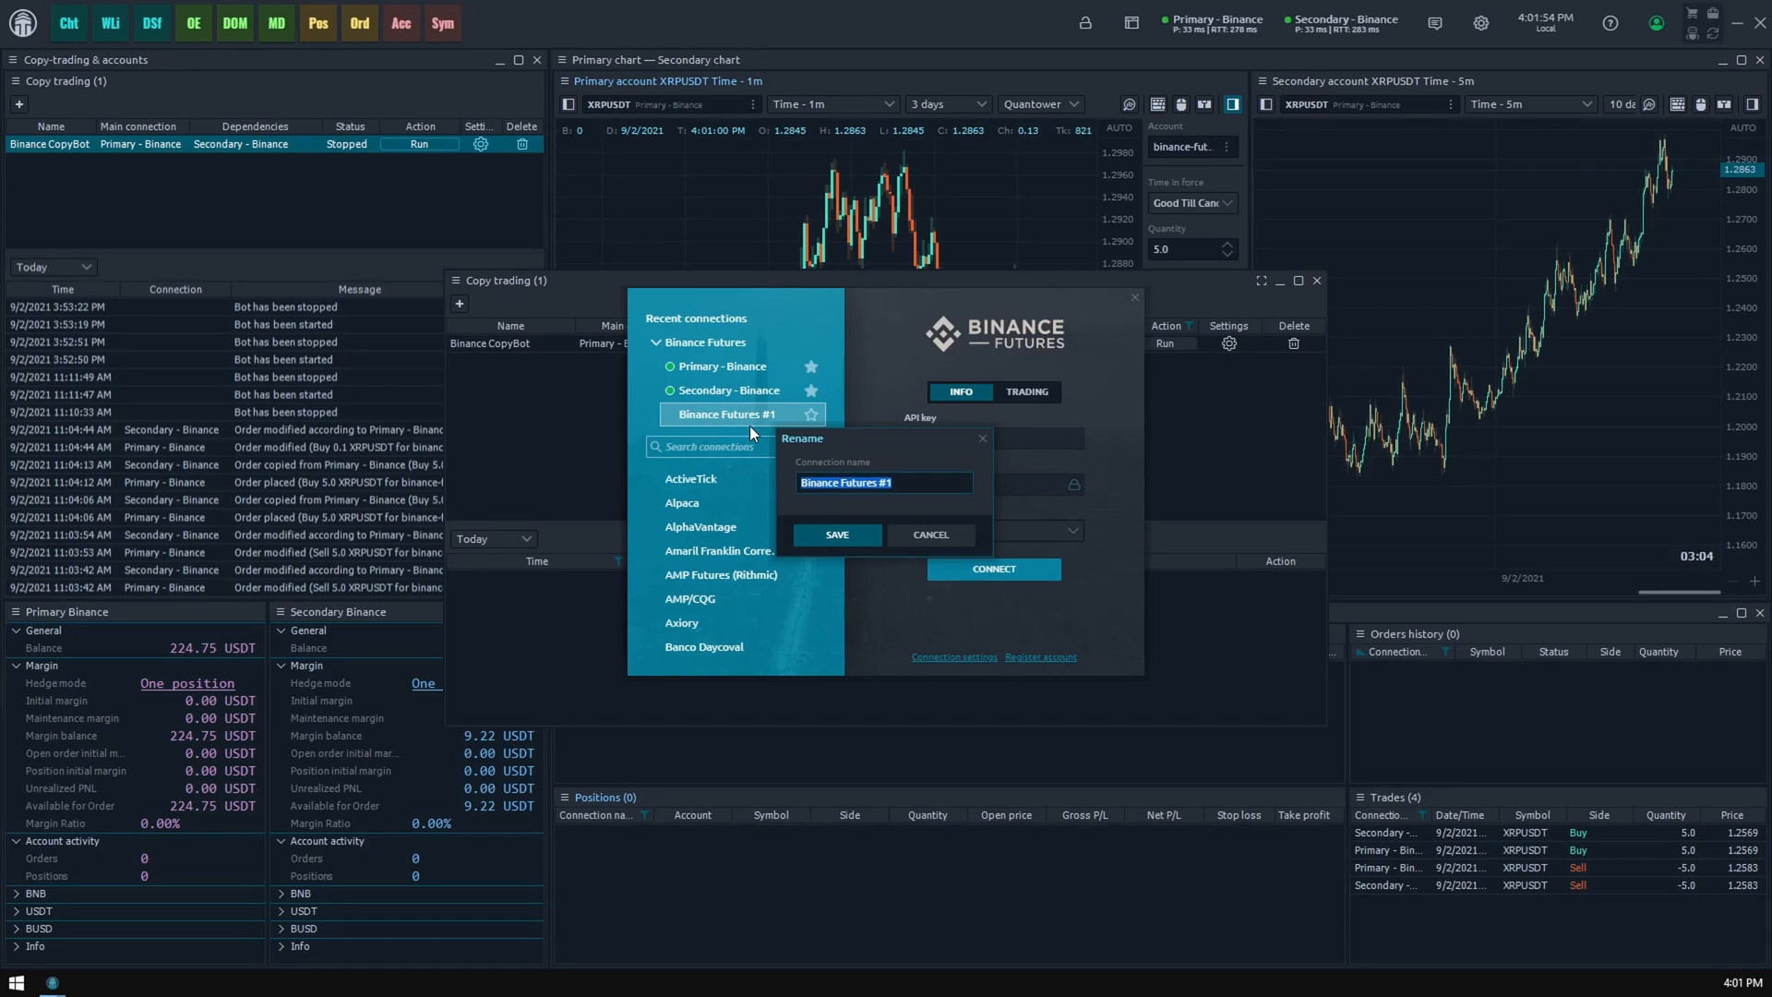
Step: Rename the Binance Futures #1 connection to Next Binance and save it
type("Next Binance")
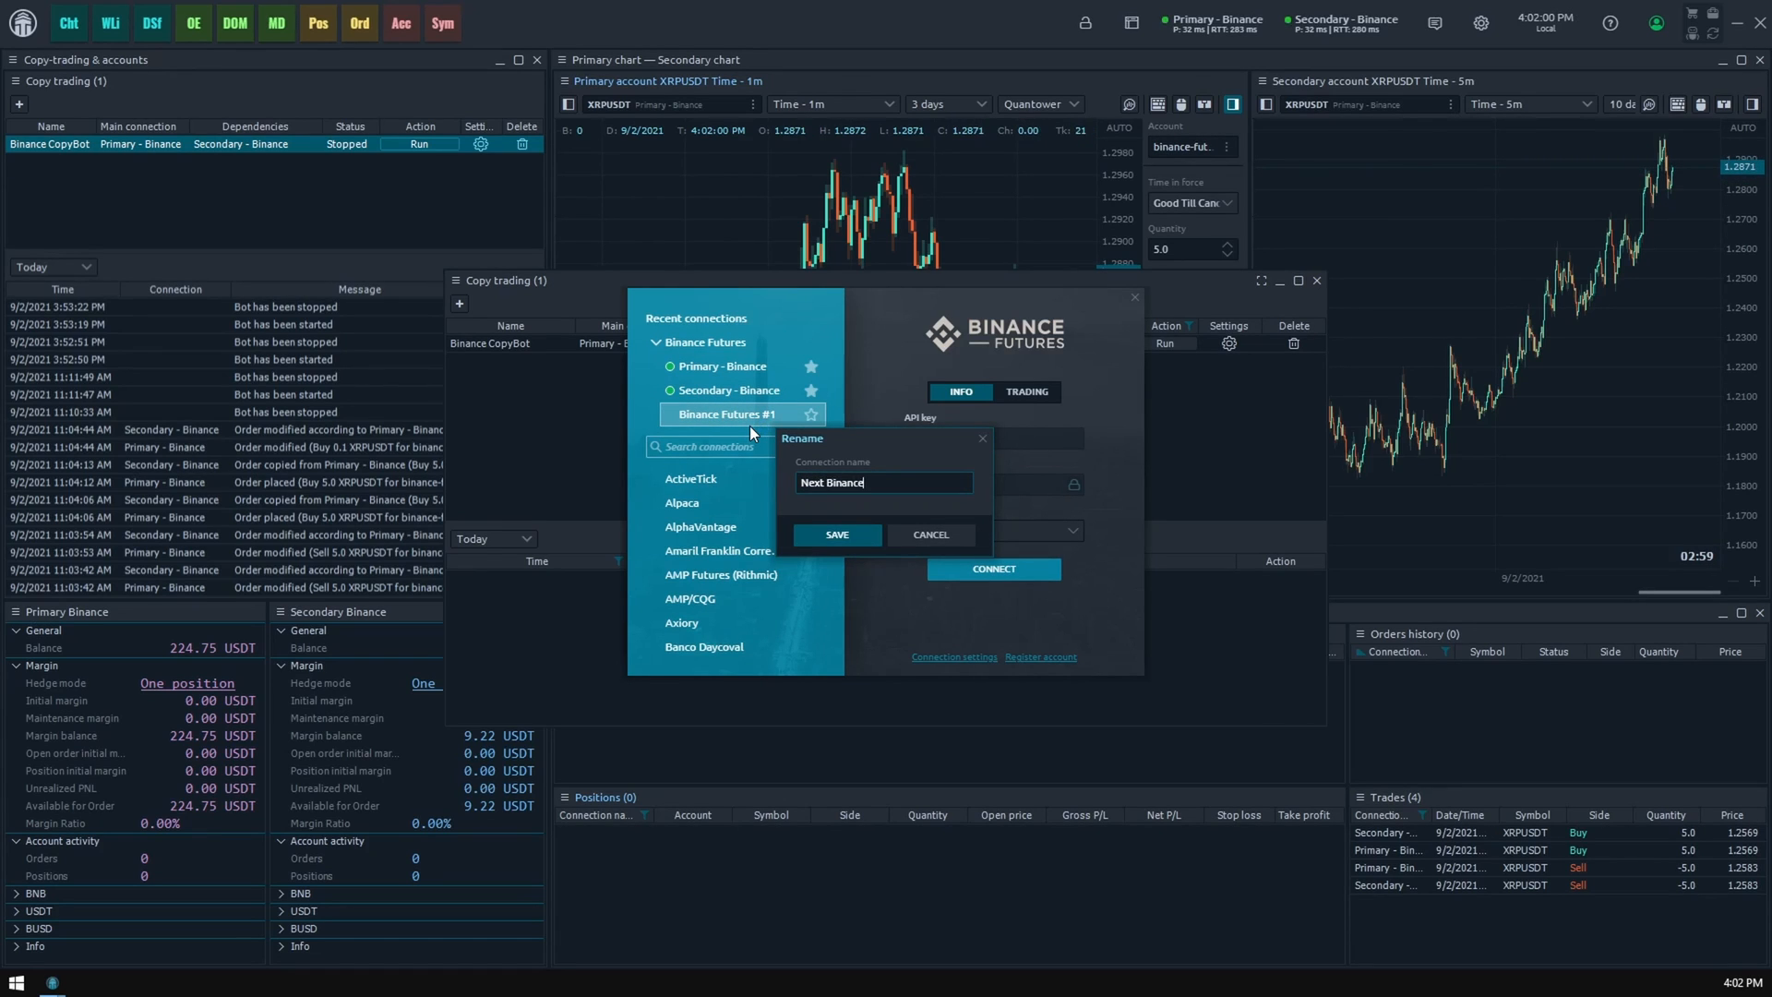
left_click(836, 535)
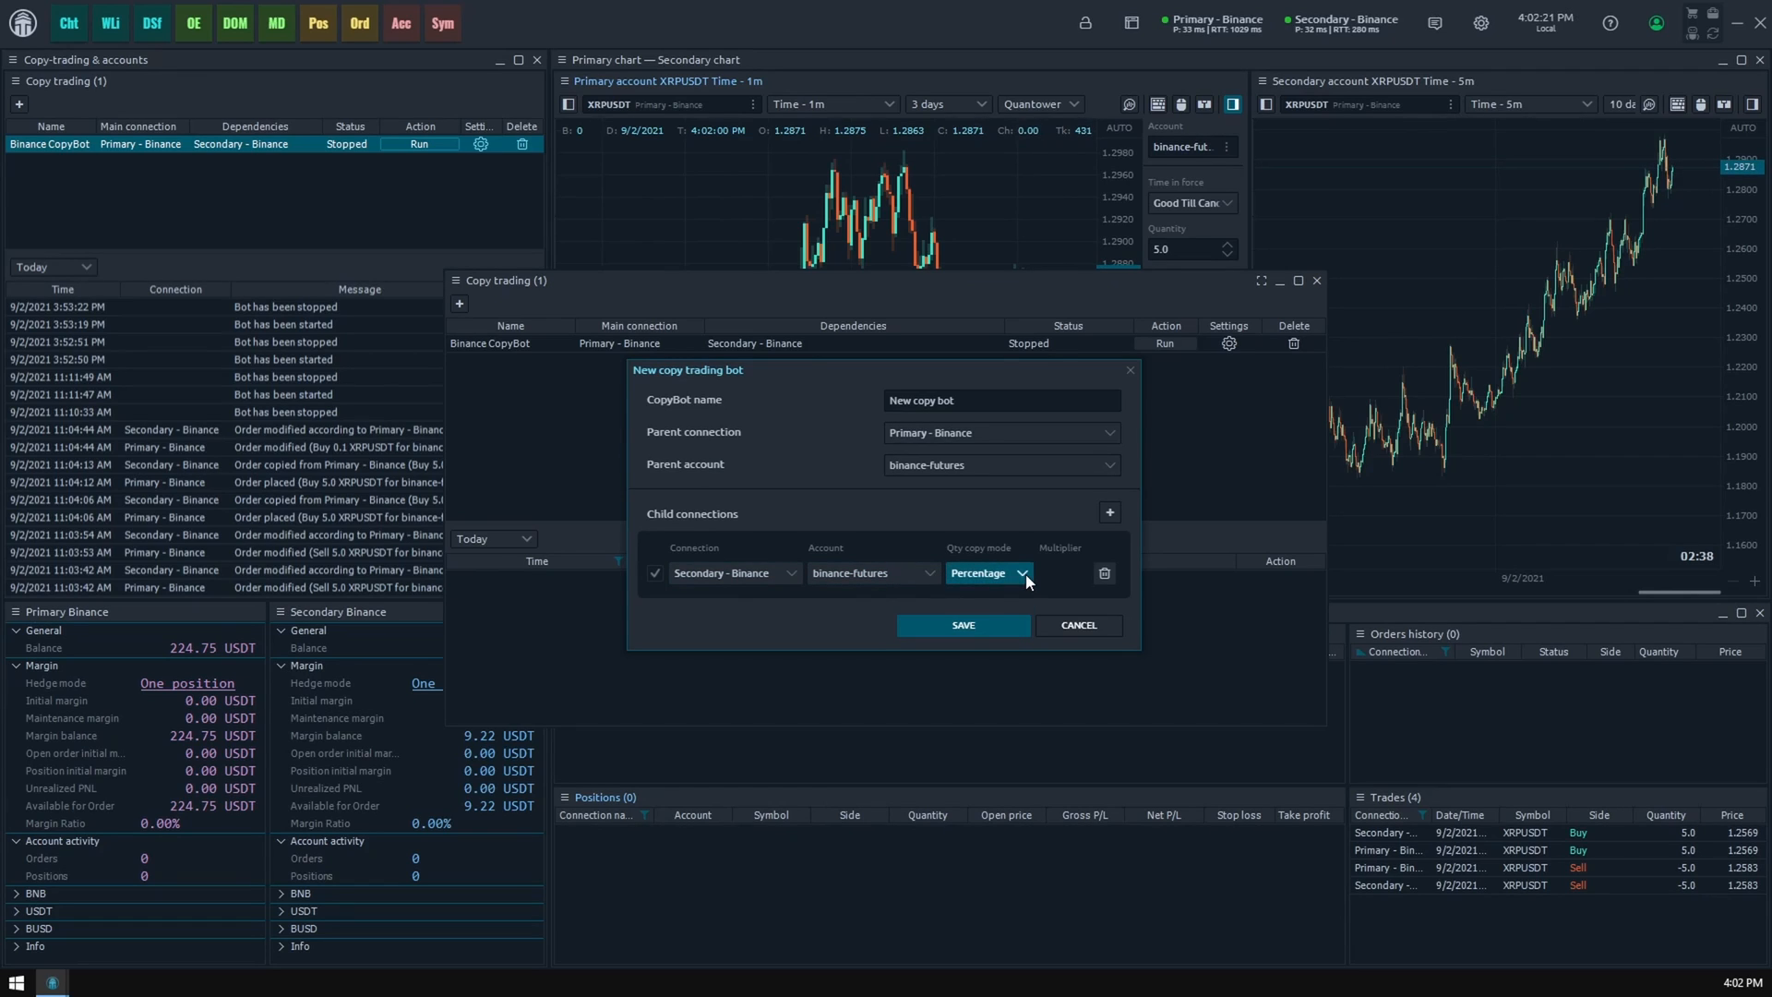
Step: Set Qty copy mode to Multiplier 1.00 and save the New copy bot
left_click(984, 572)
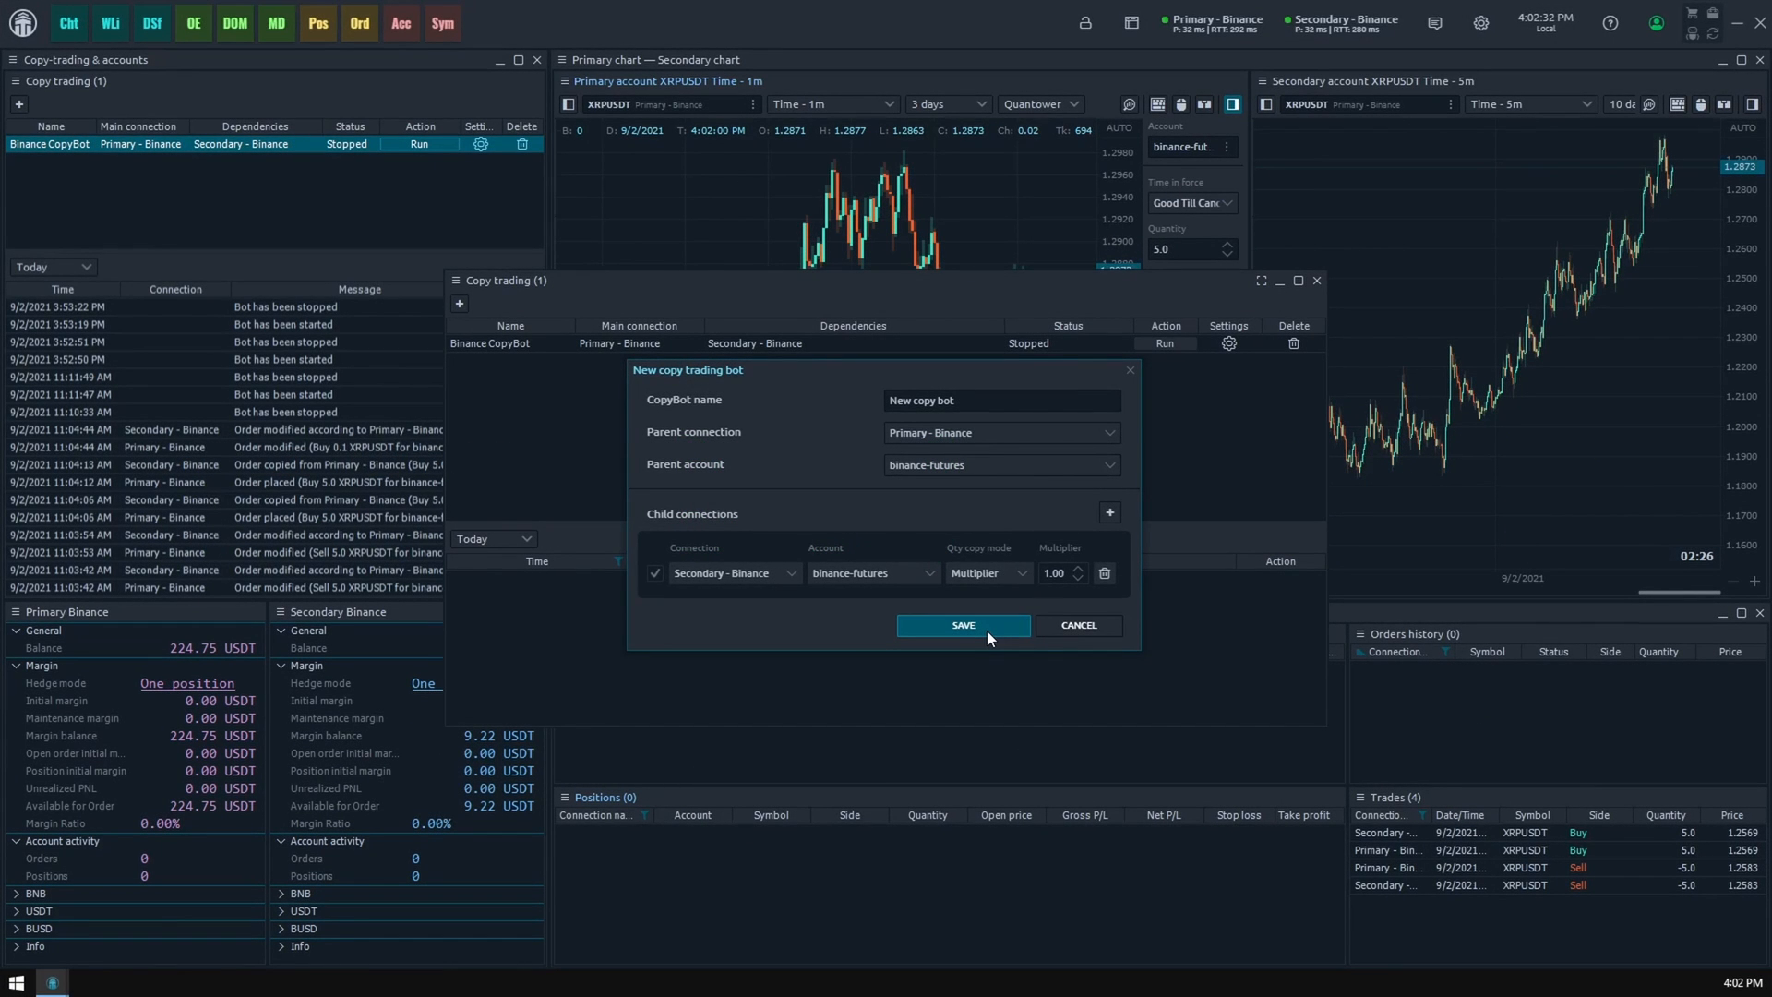
left_click(962, 625)
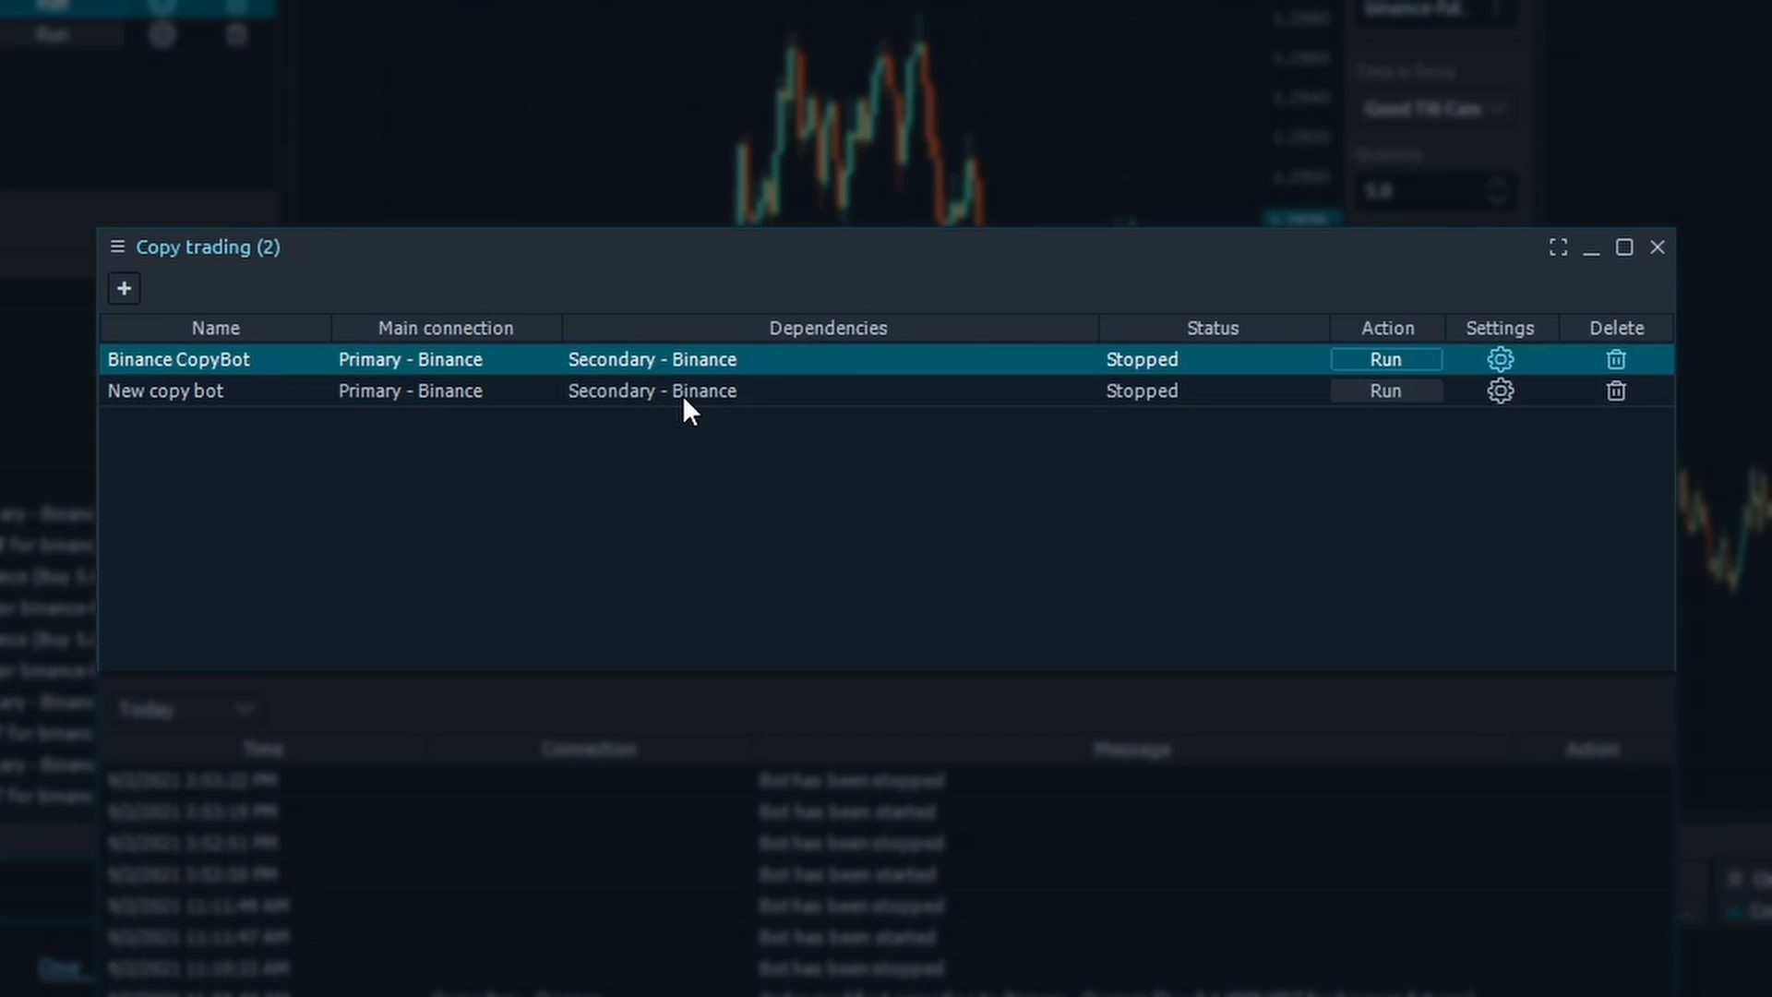
Step: Run the New copy bot so its status shows Working
left_click(409, 389)
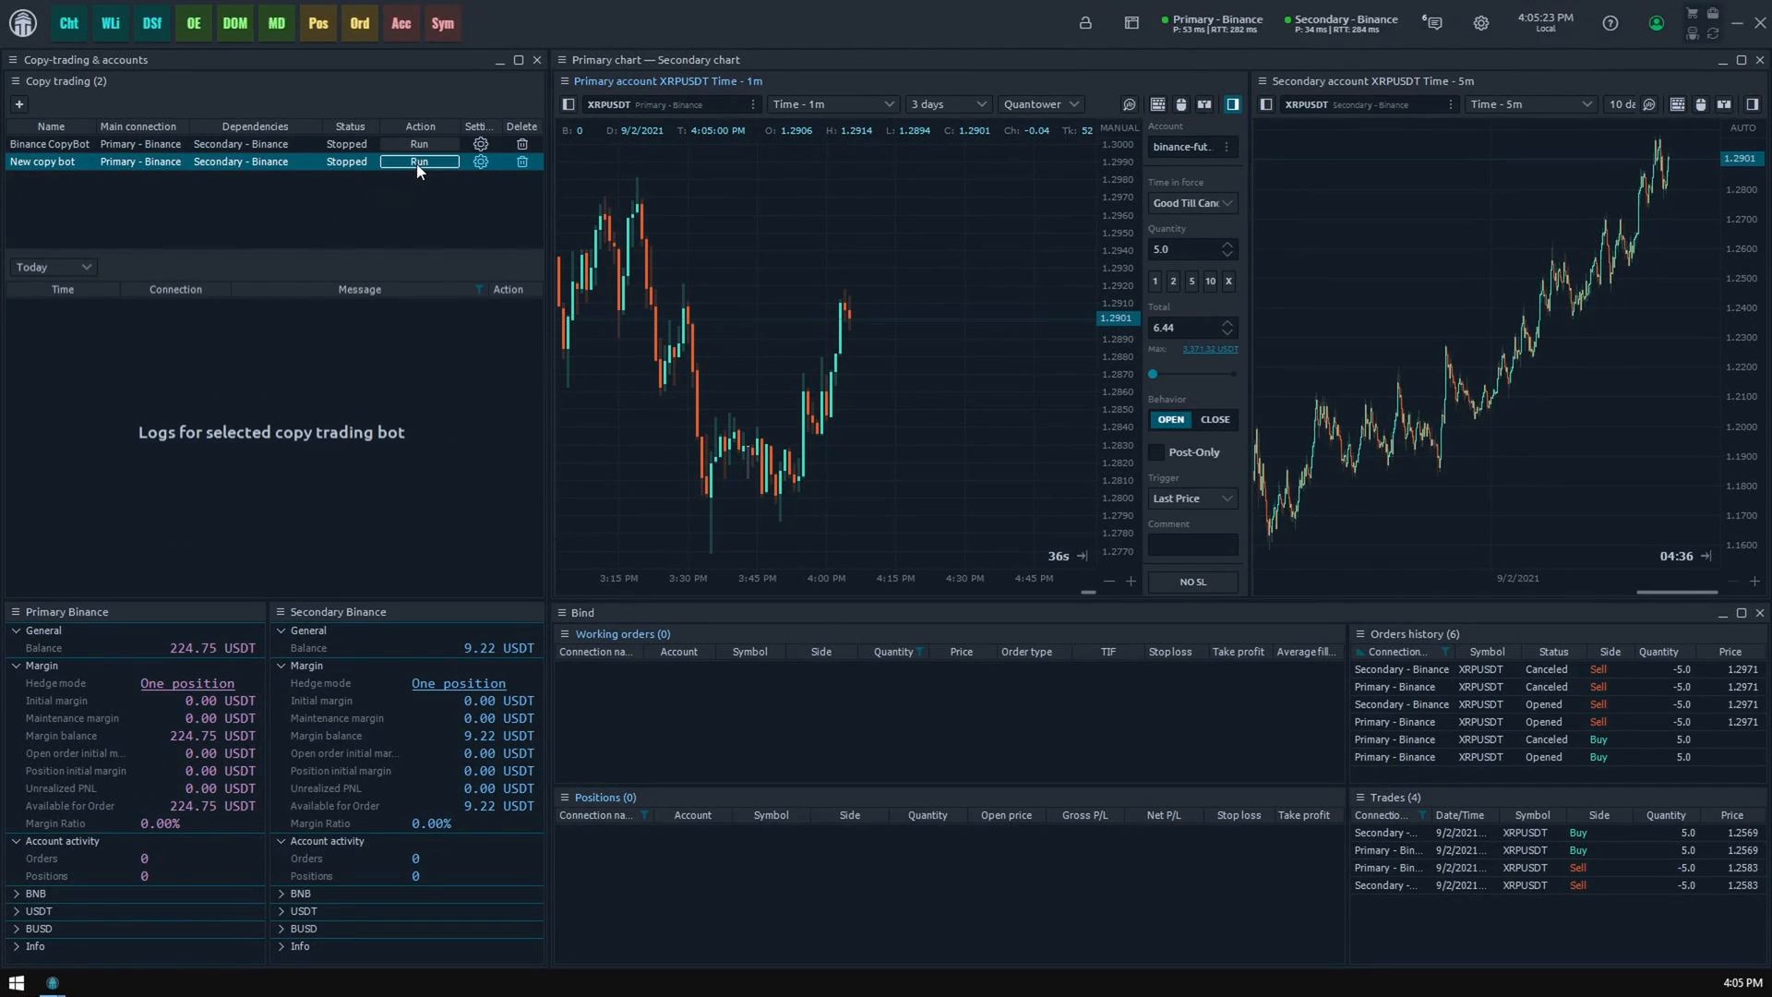
left_click(419, 163)
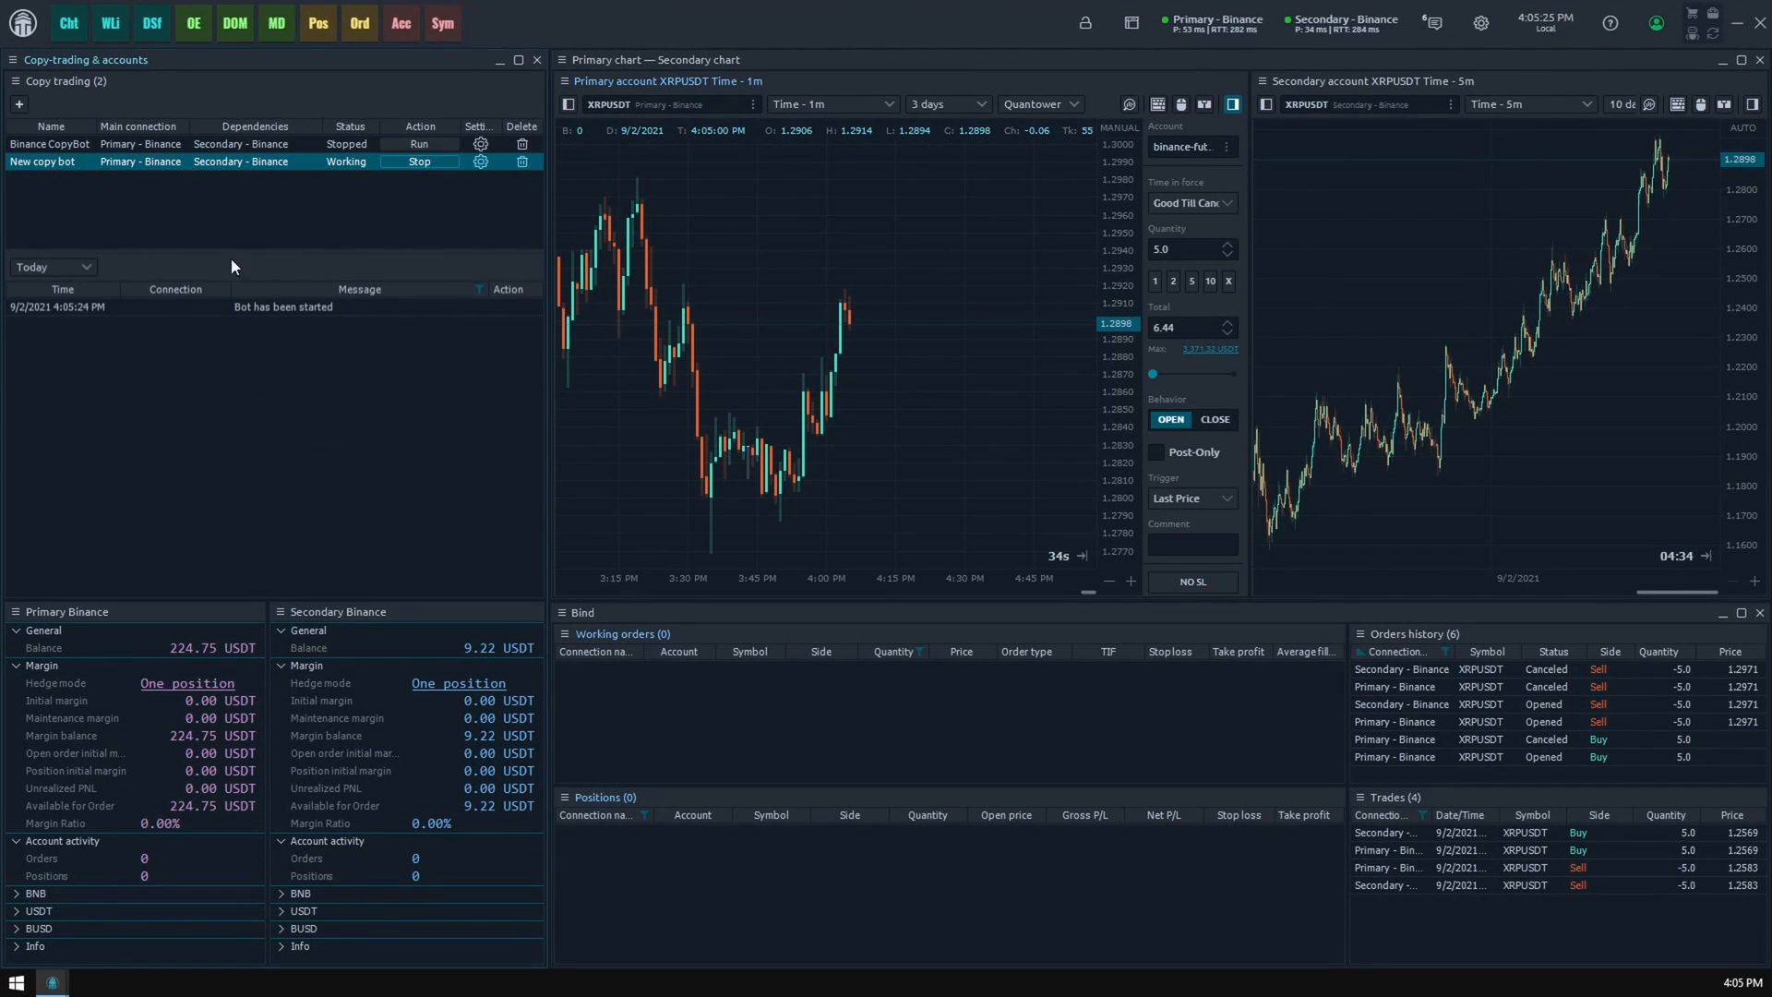
mouse_move(587, 245)
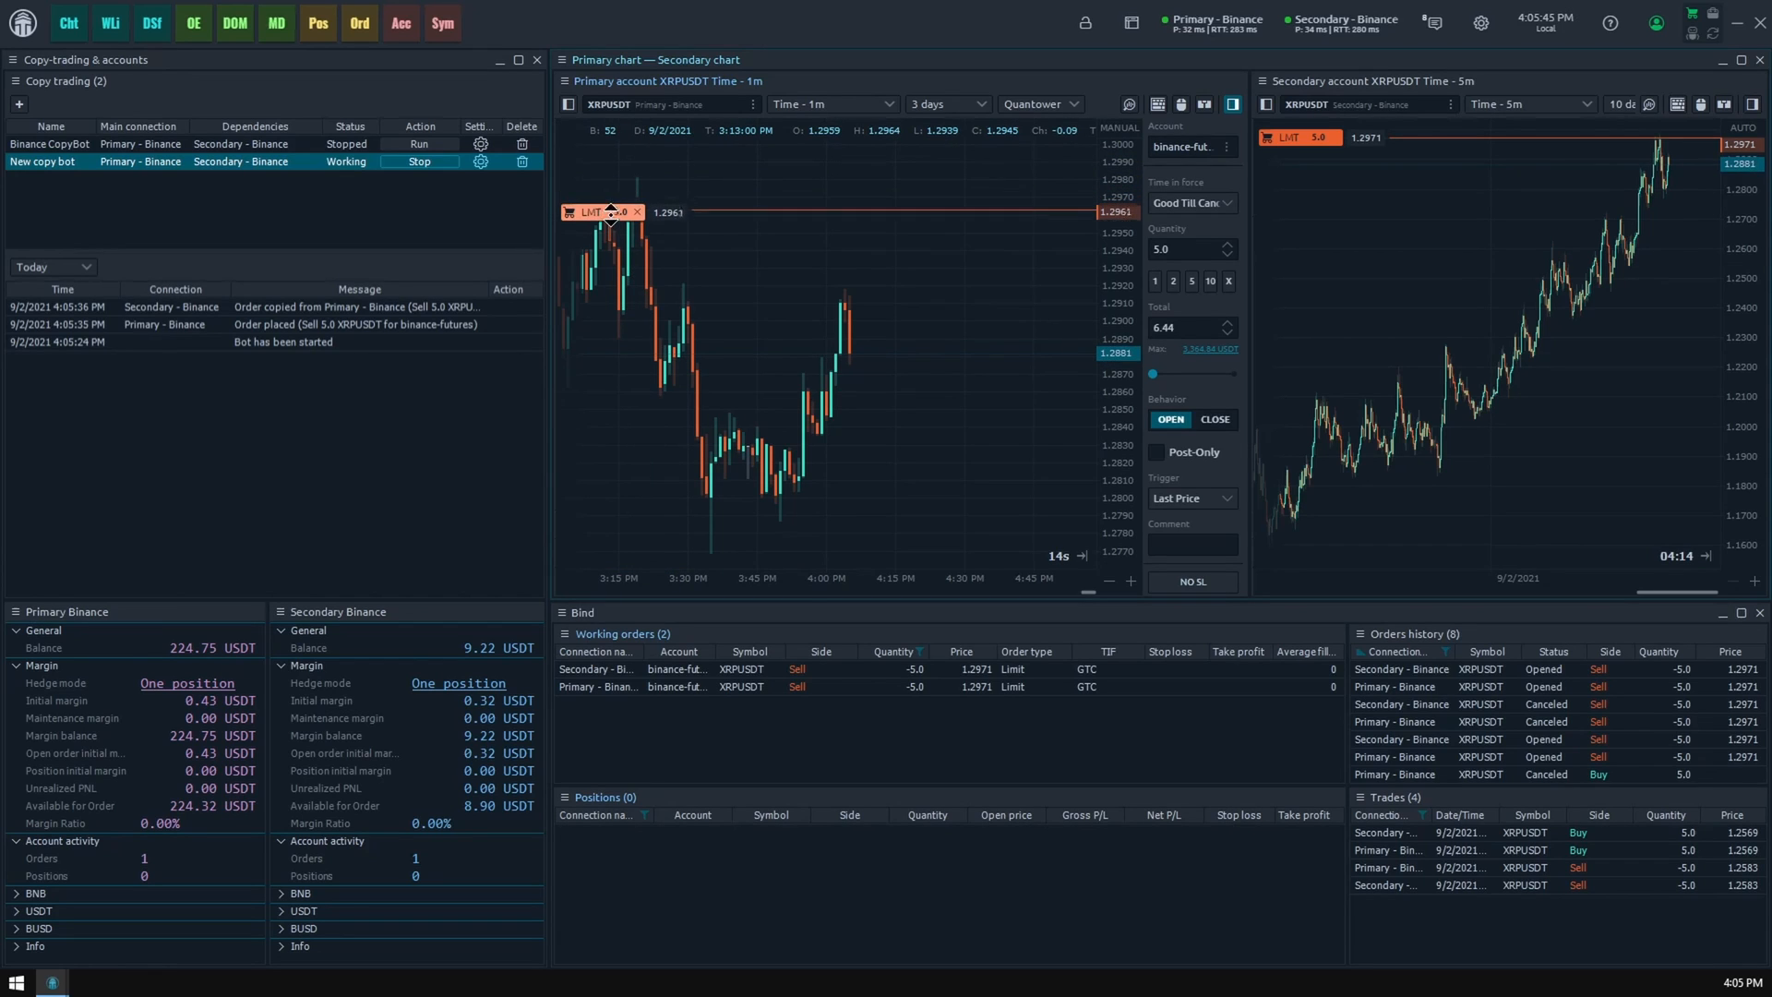
Step: Move the primary sell limit to 1.2945, confirm it, then cancel the order
left_click_drag(611, 210, 611, 240)
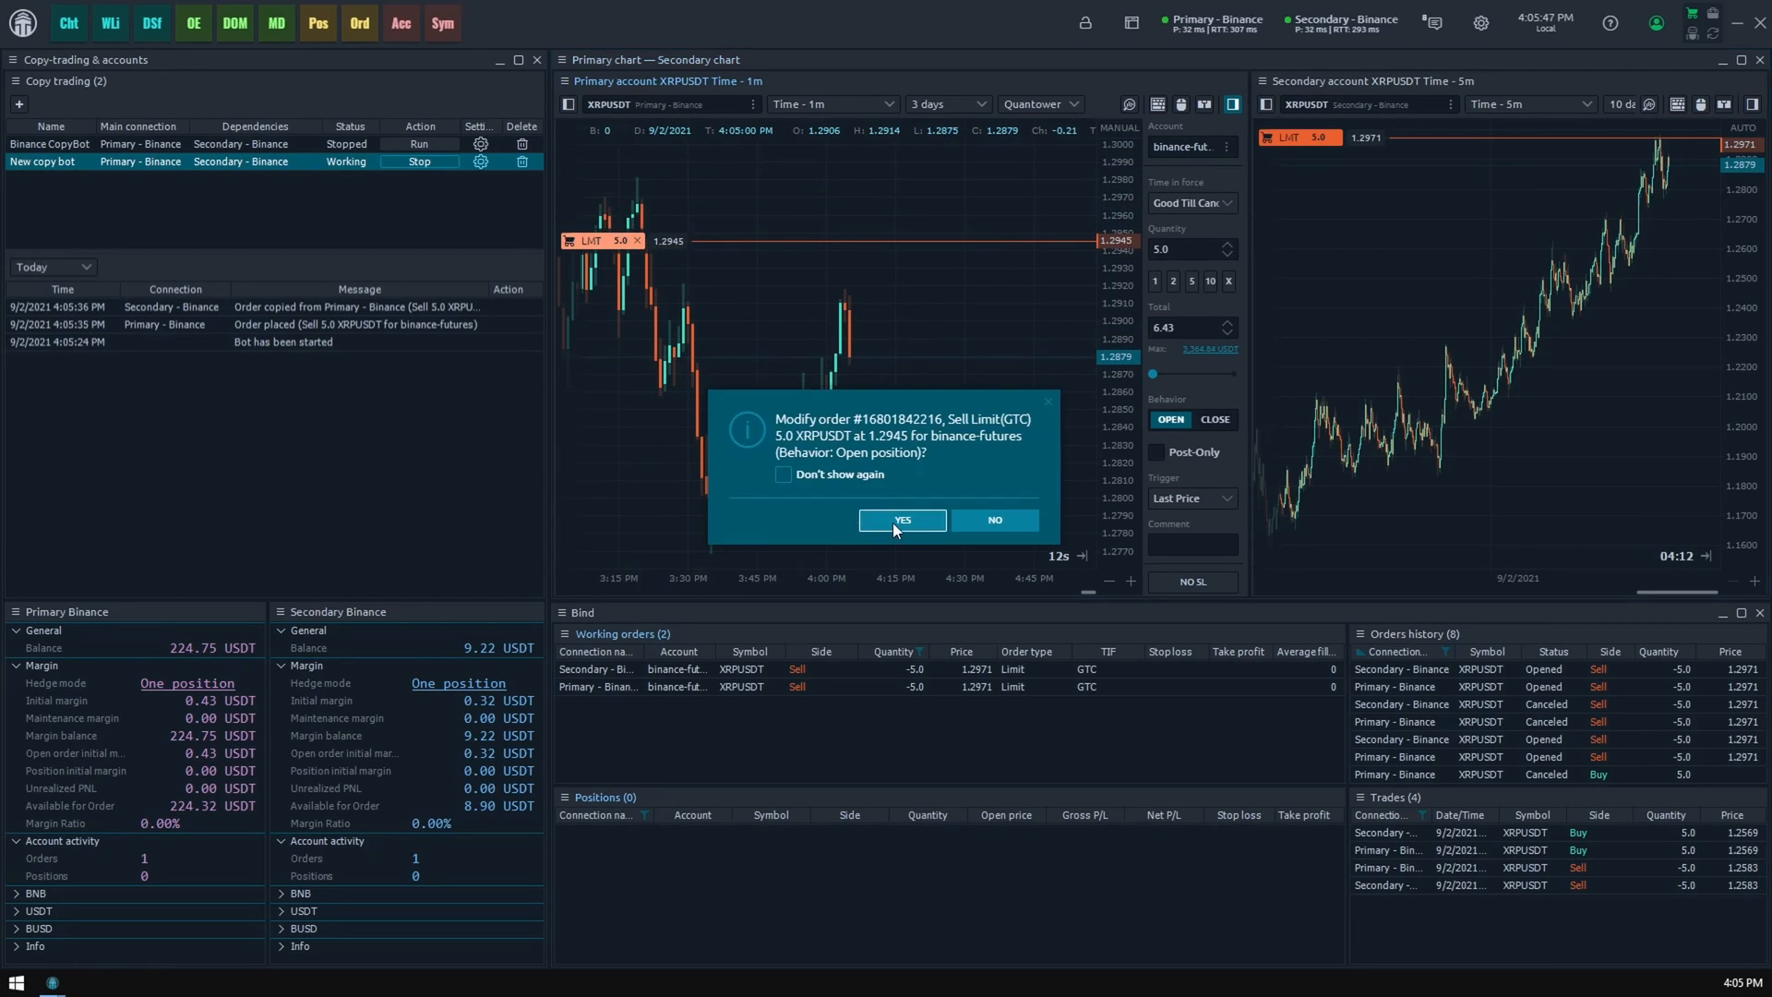
left_click(900, 520)
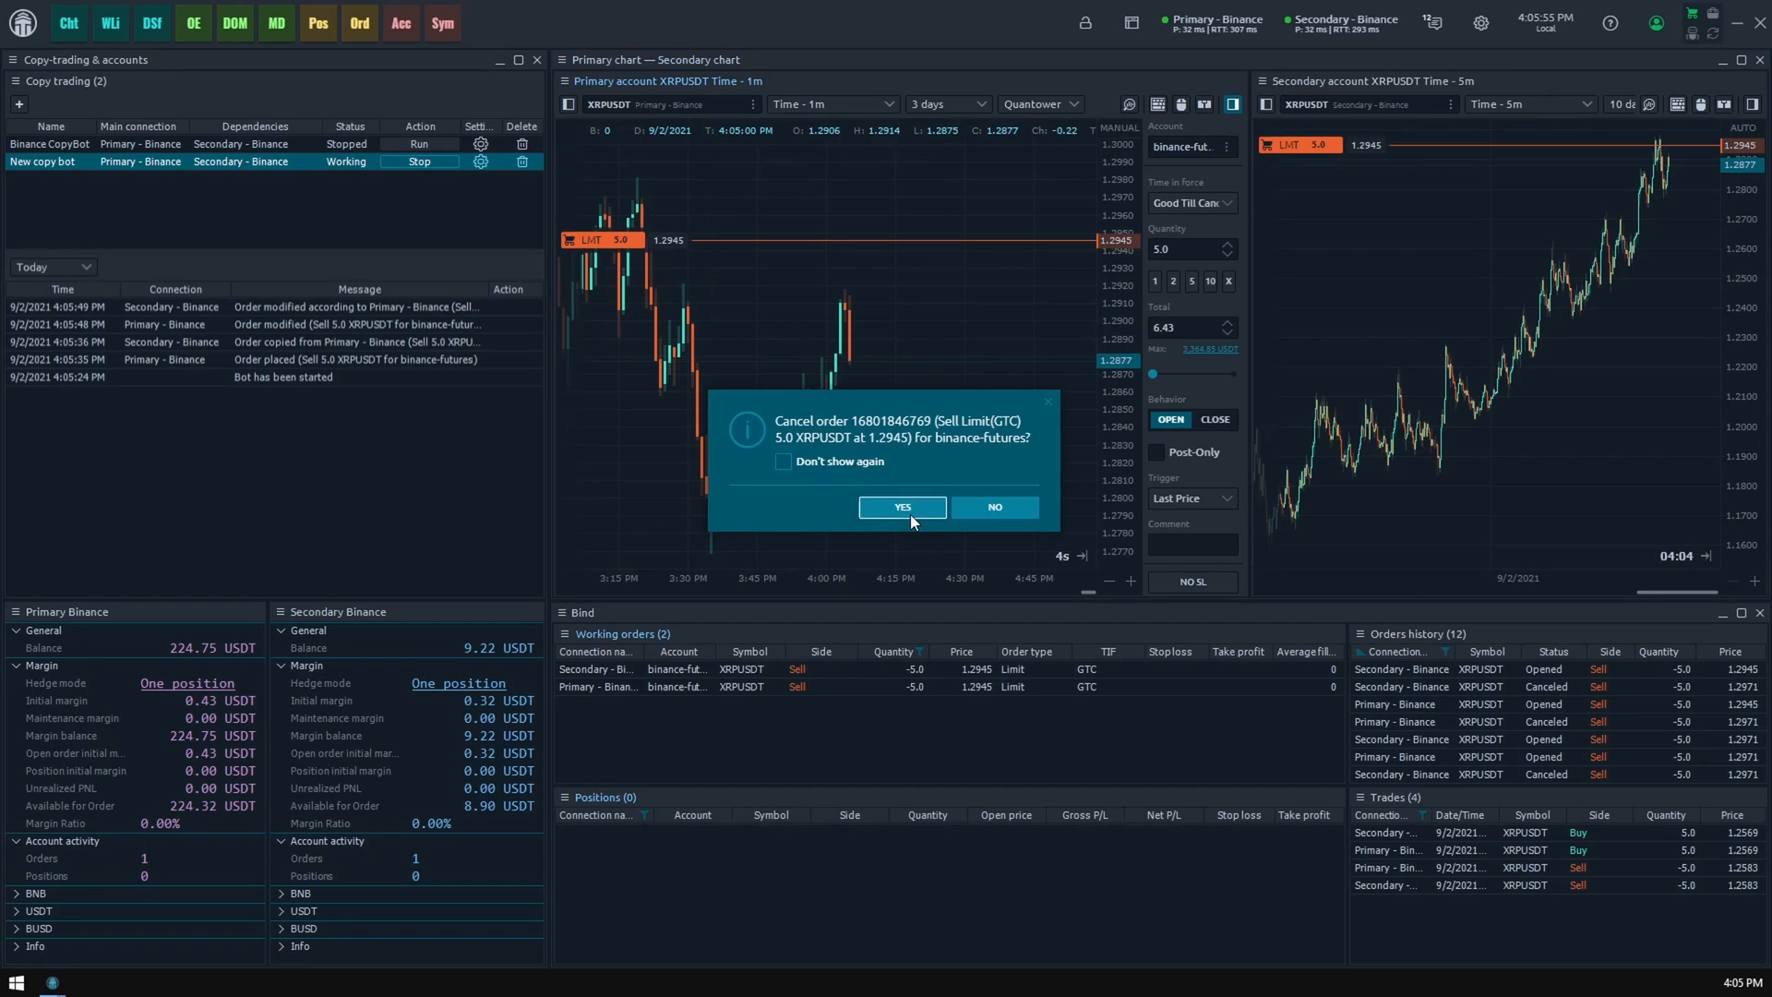
left_click(900, 506)
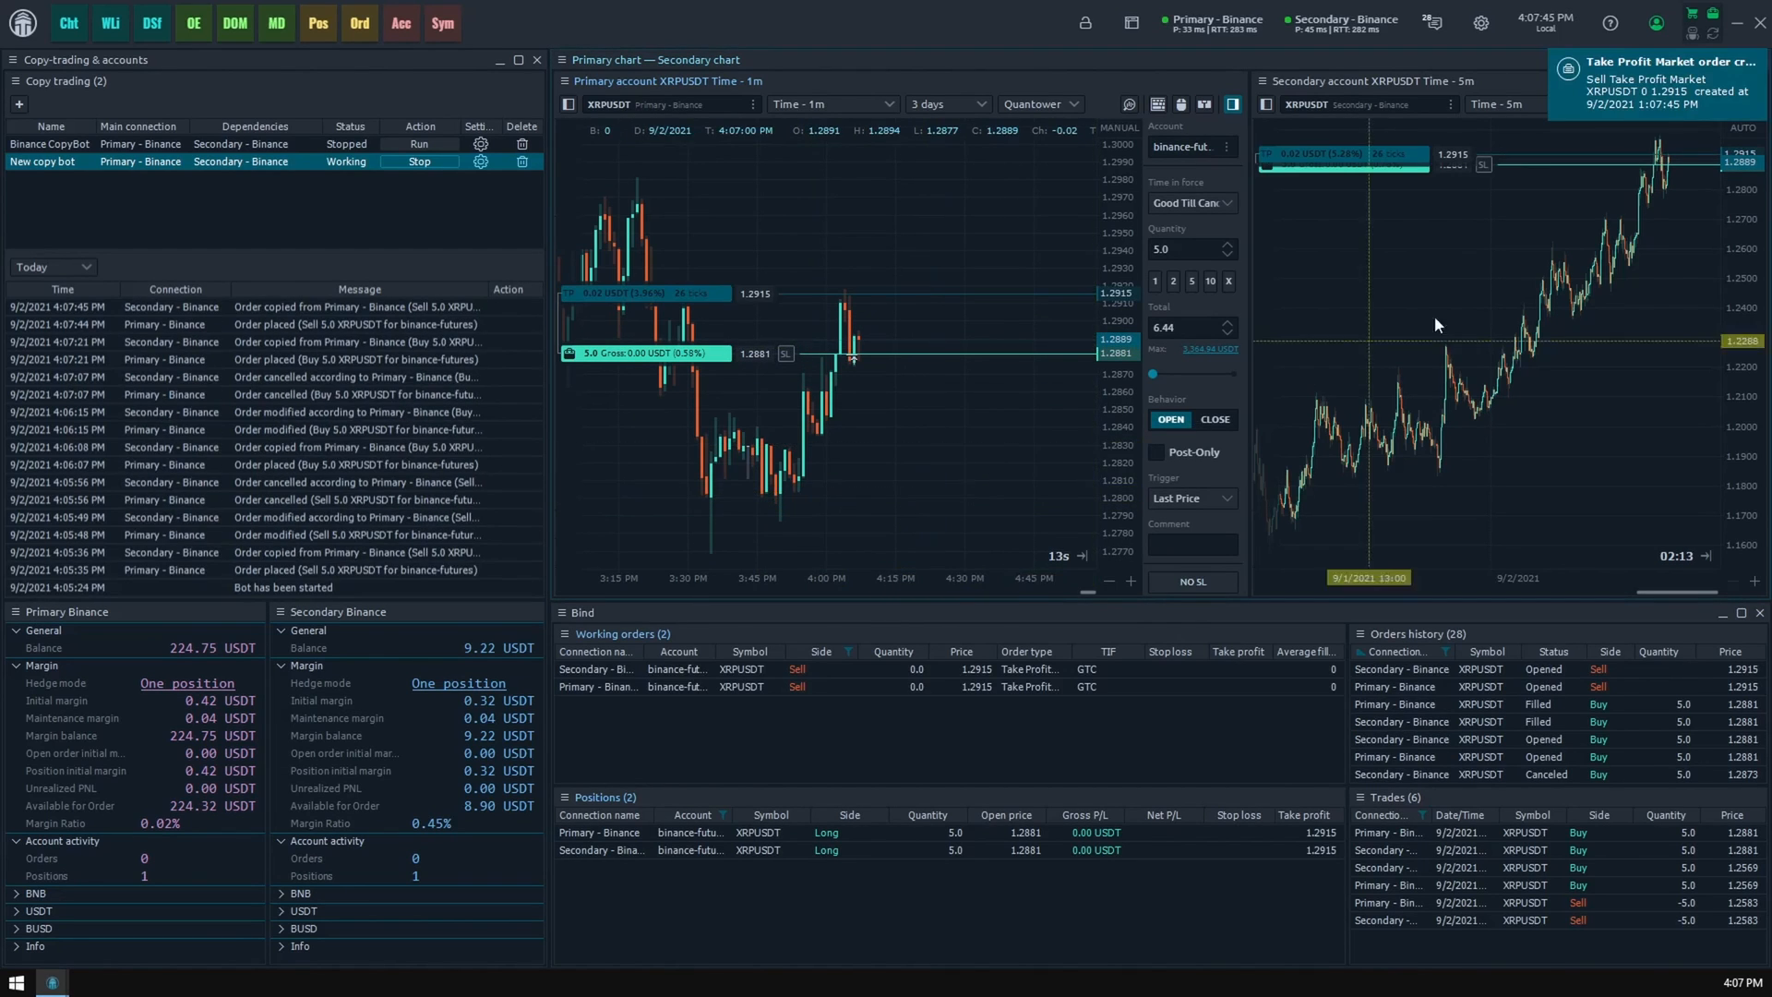
mouse_move(1299, 212)
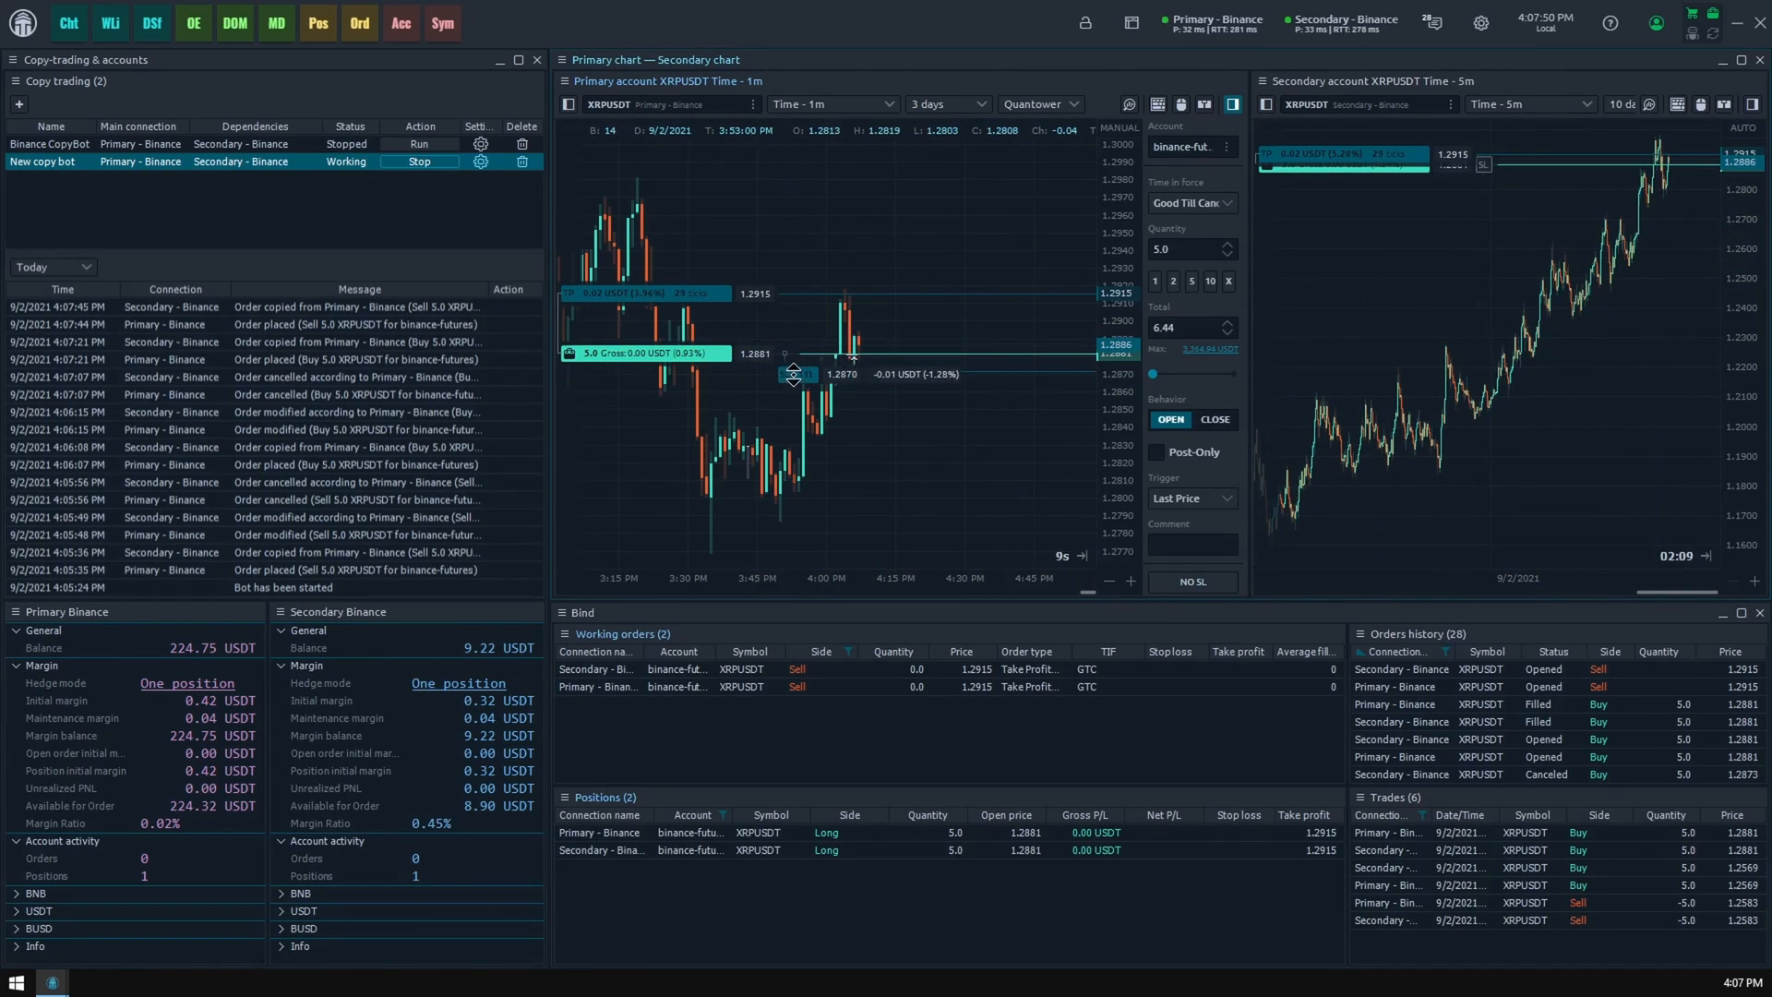
mouse_move(923, 530)
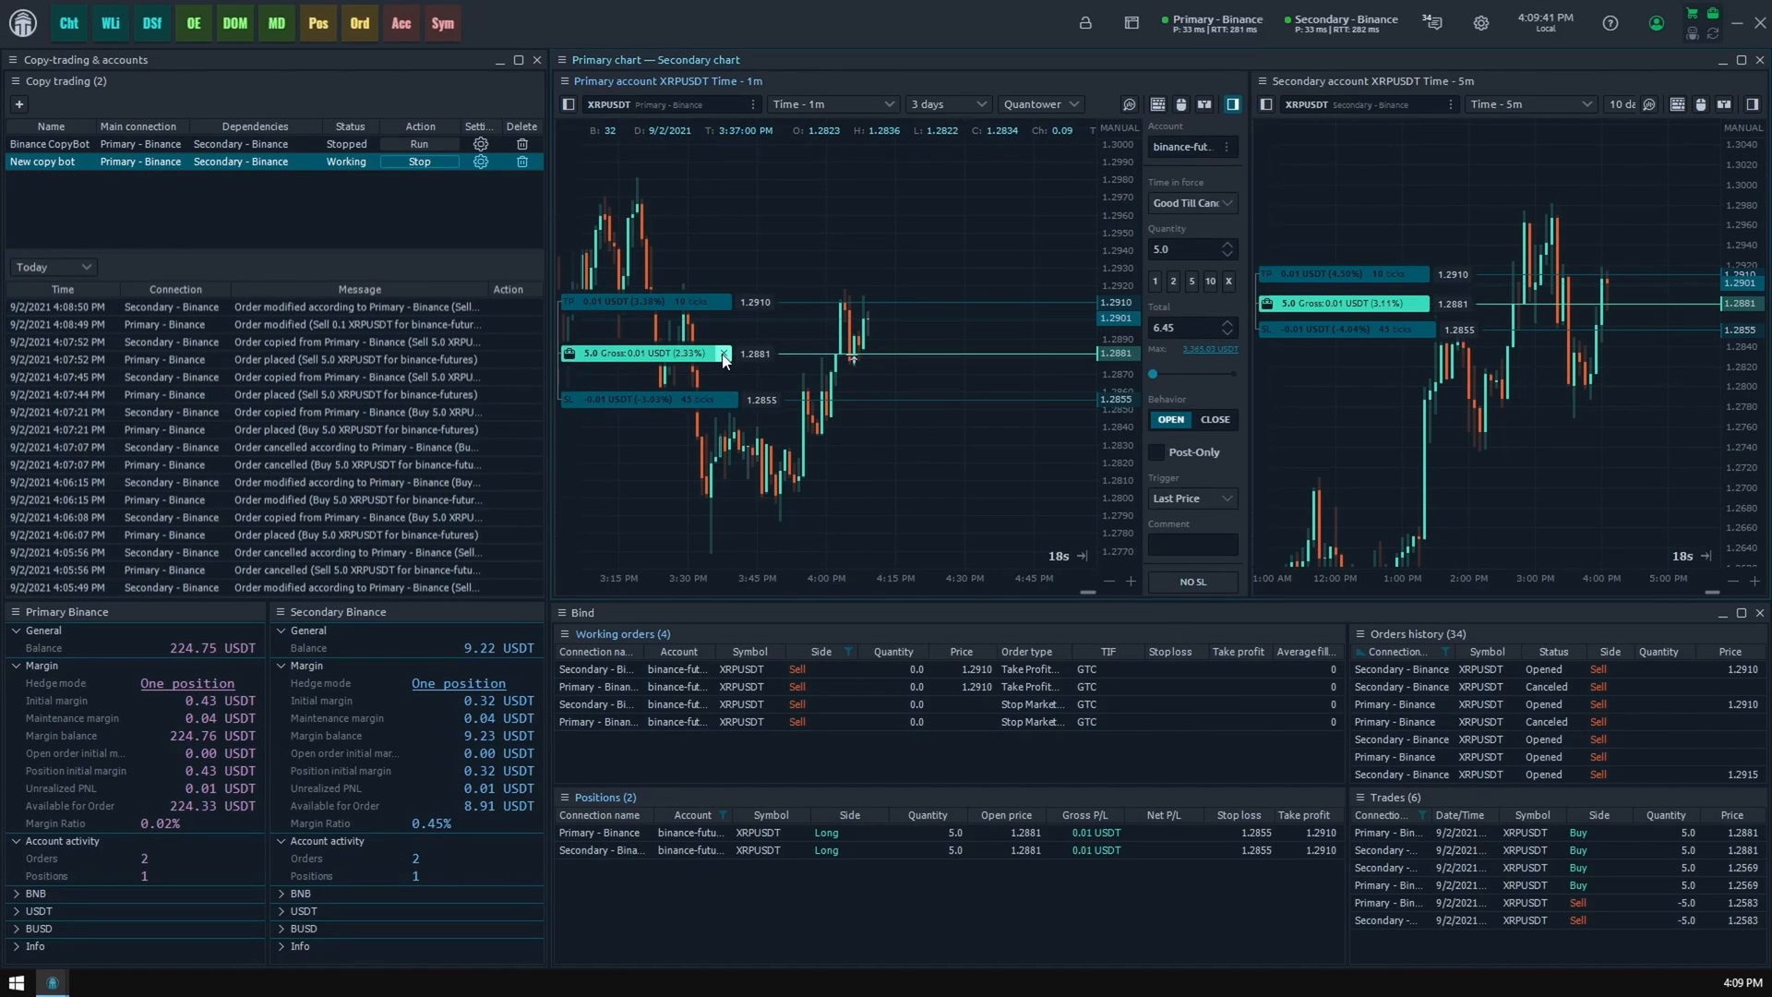
Step: Close the full primary XRPUSDT long position and dismiss the closure notice
left_click(724, 352)
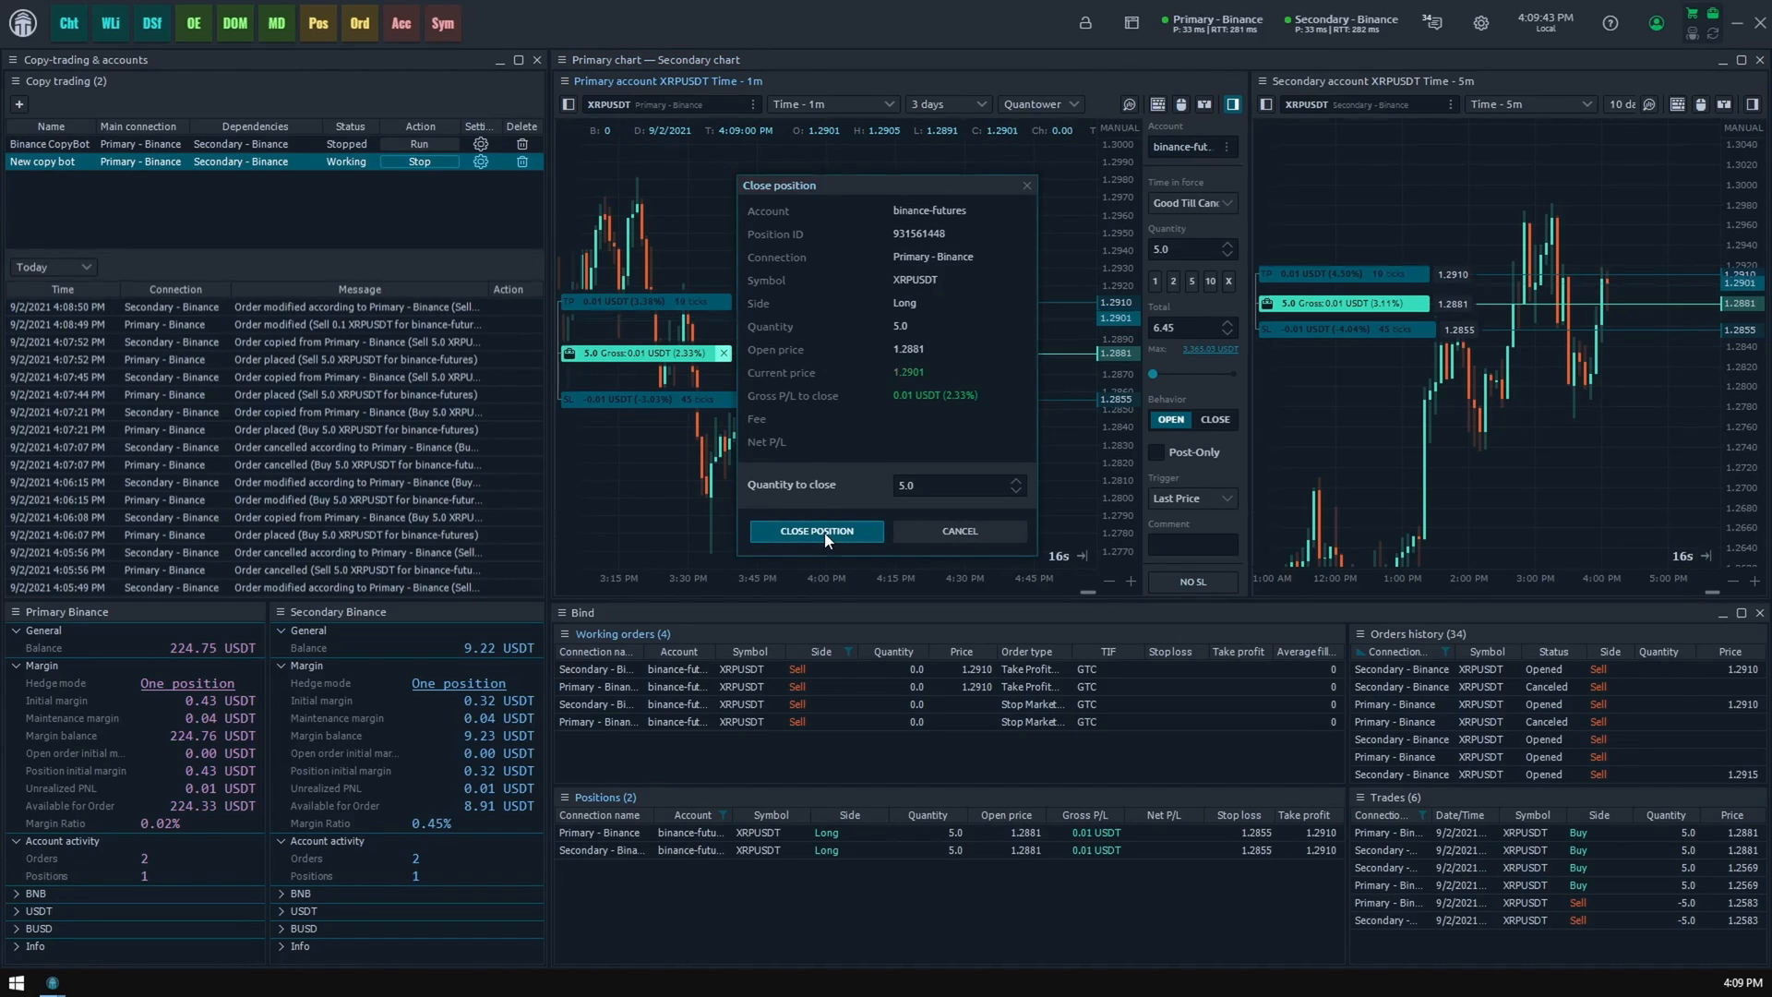
left_click(814, 532)
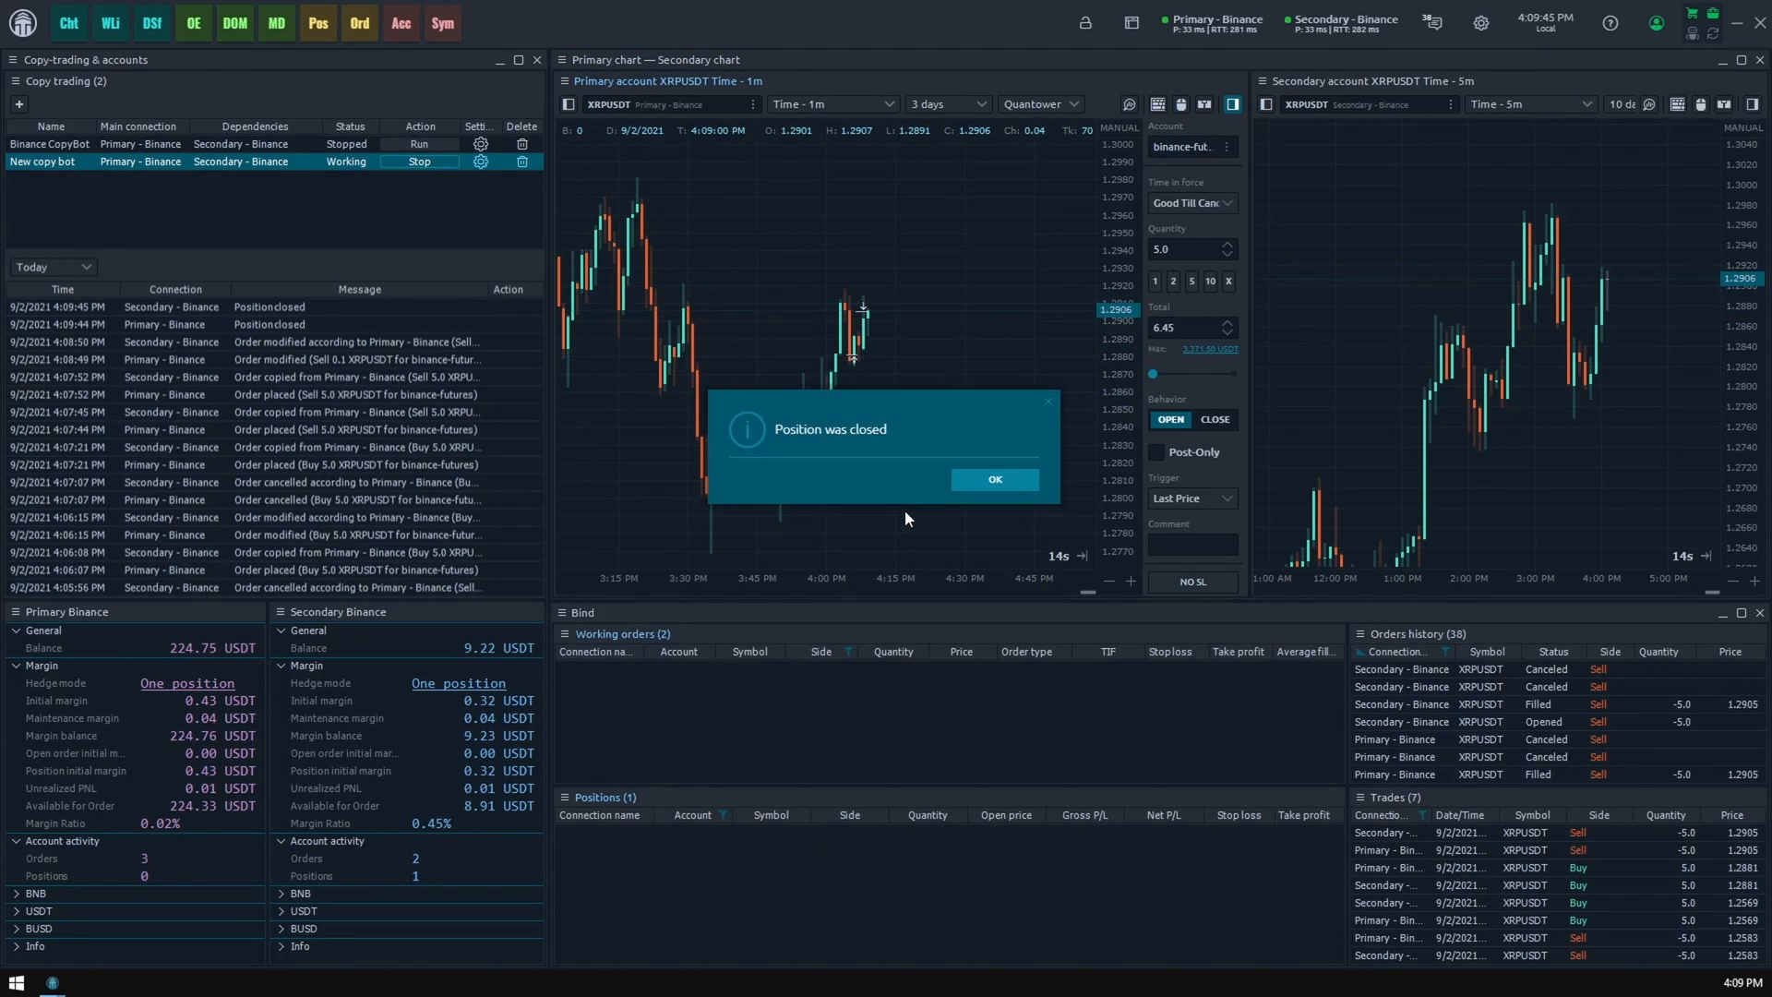
left_click(993, 479)
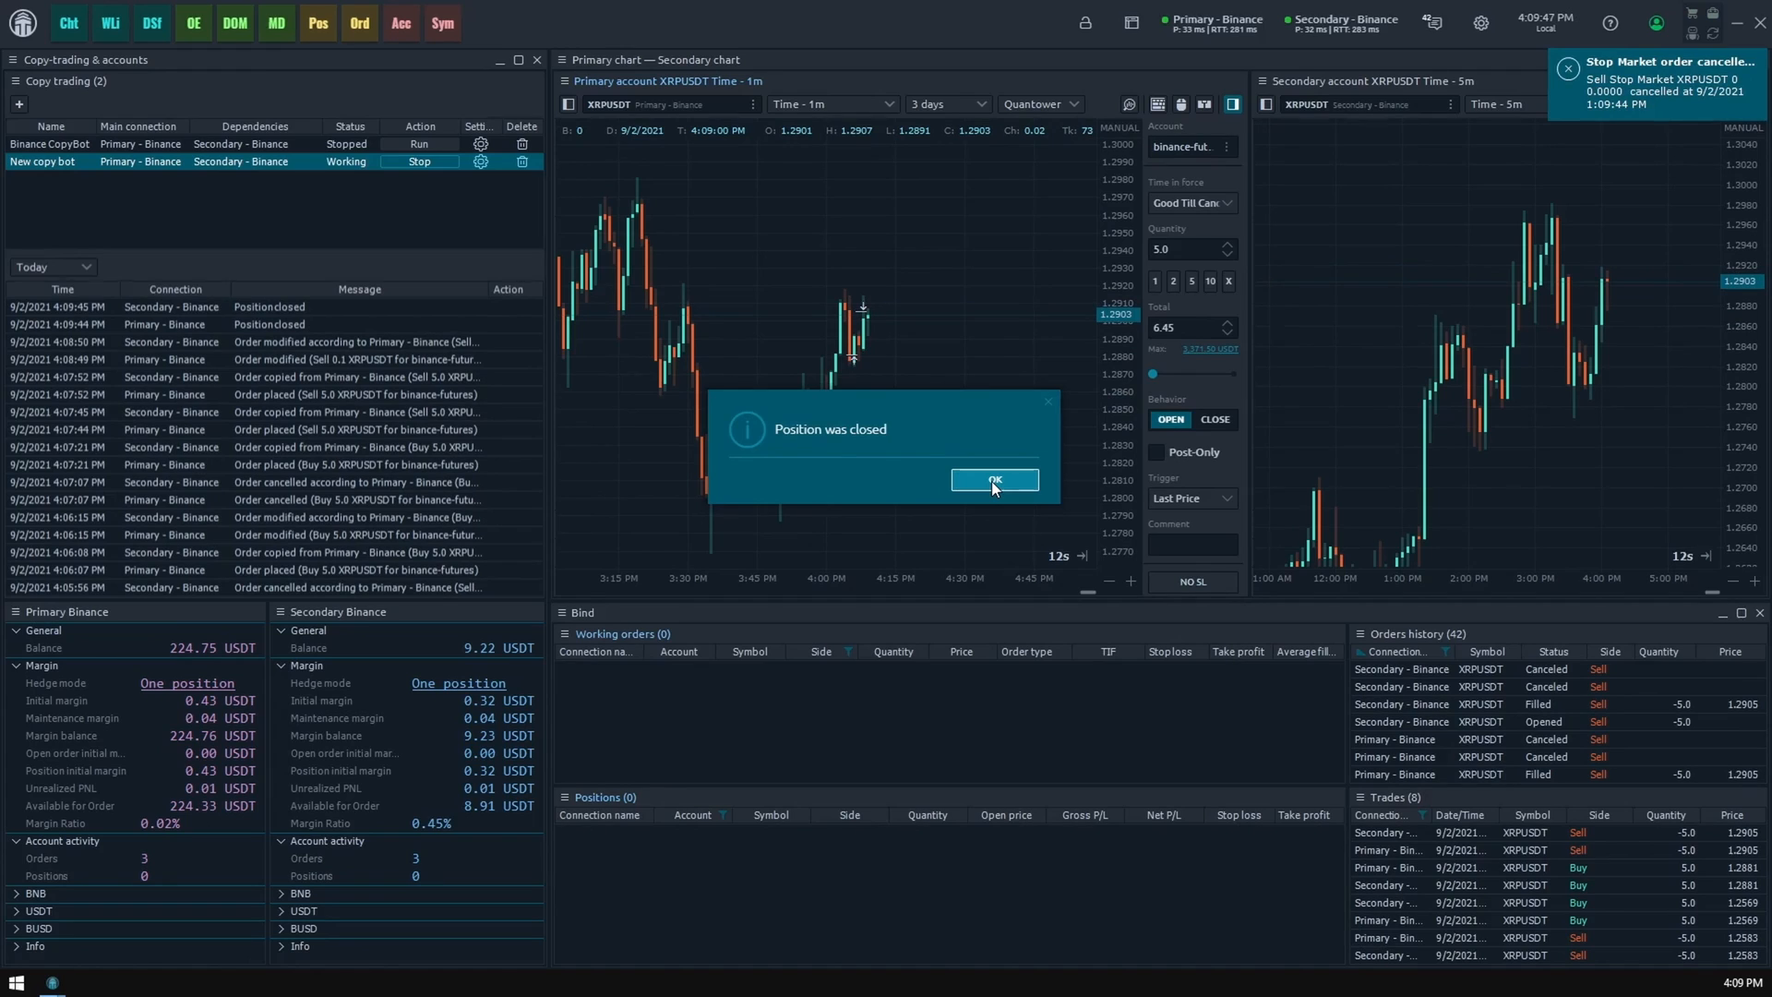